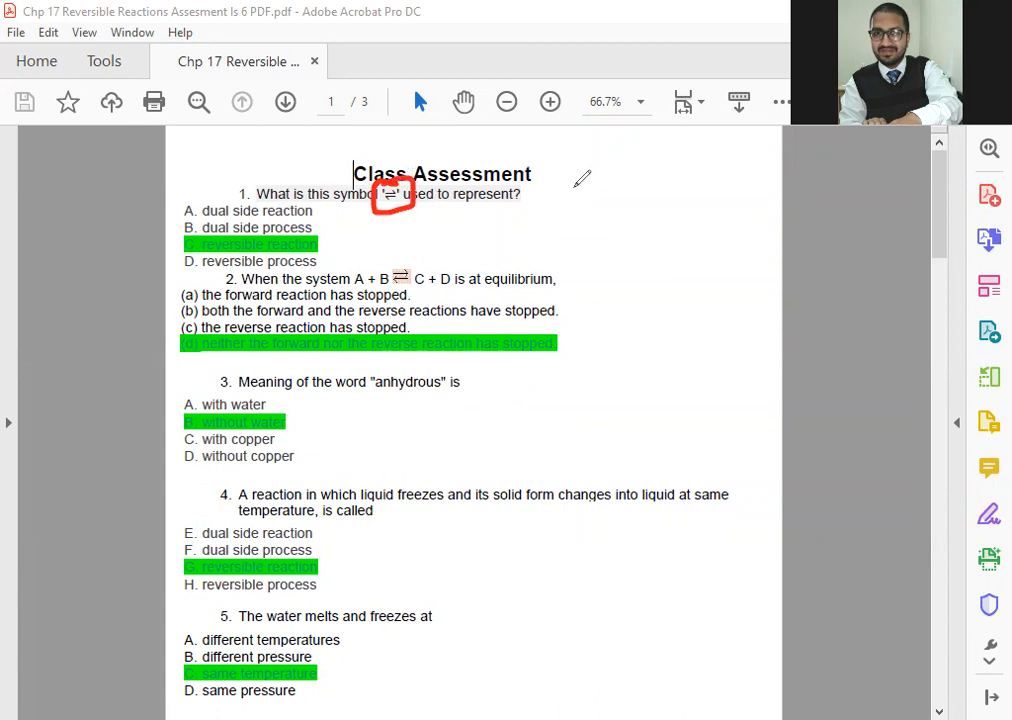
# Sketch an R → P arrow and double equilibrium arrows in red beside question 1
pyautogui.moveTo(572, 188); pyautogui.dragTo(684, 176)
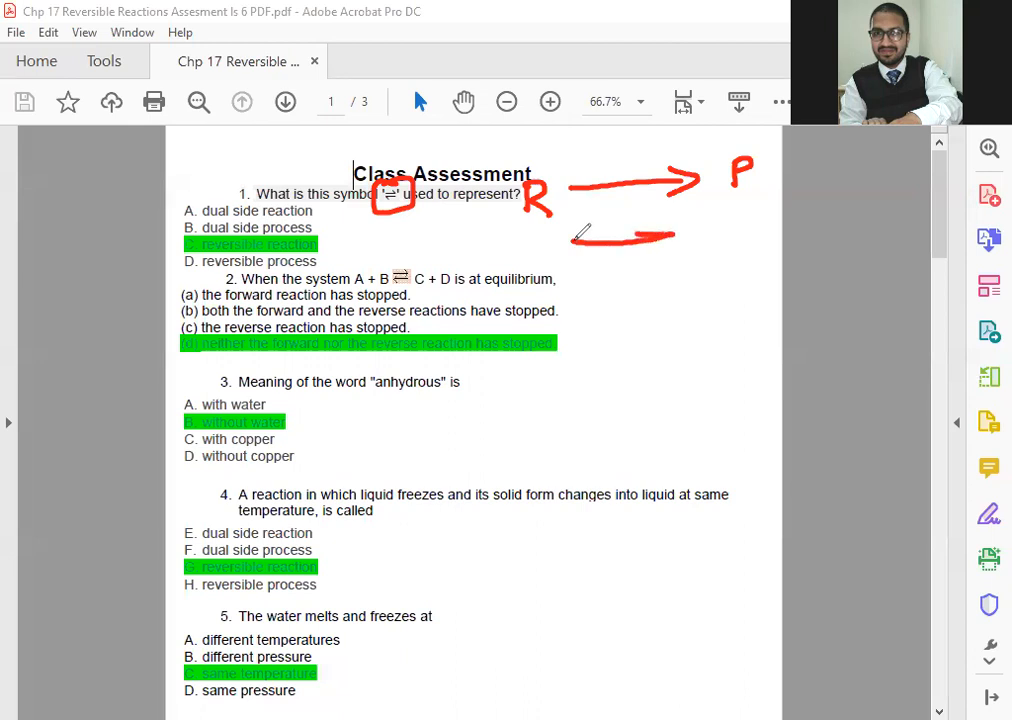
pyautogui.moveTo(576, 250); pyautogui.dragTo(680, 238)
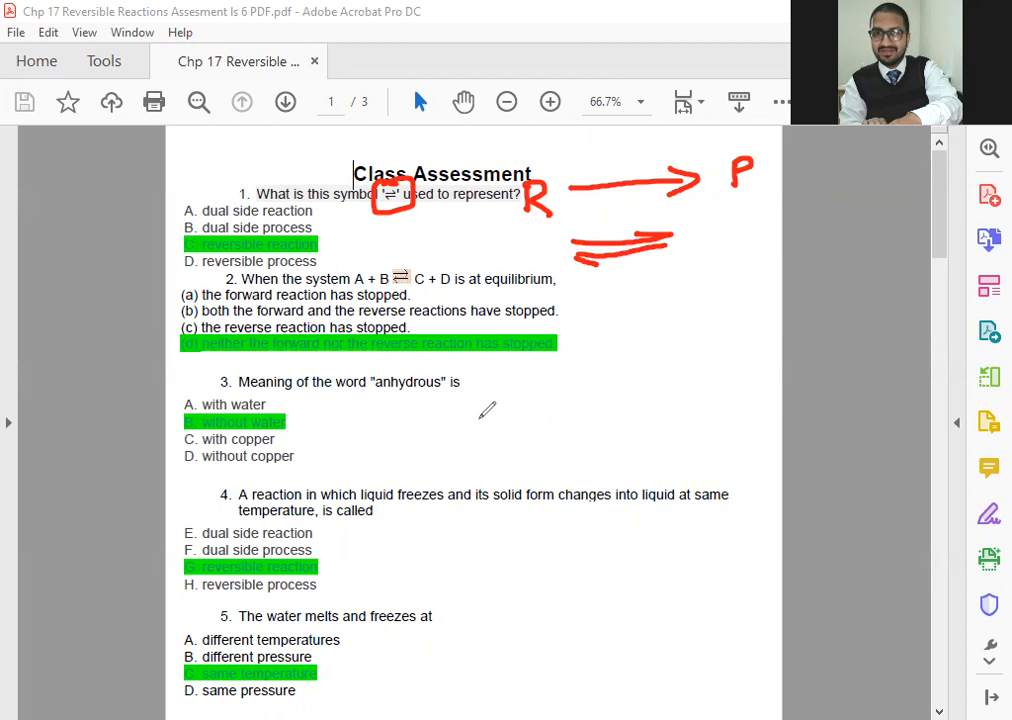
pyautogui.moveTo(250, 170)
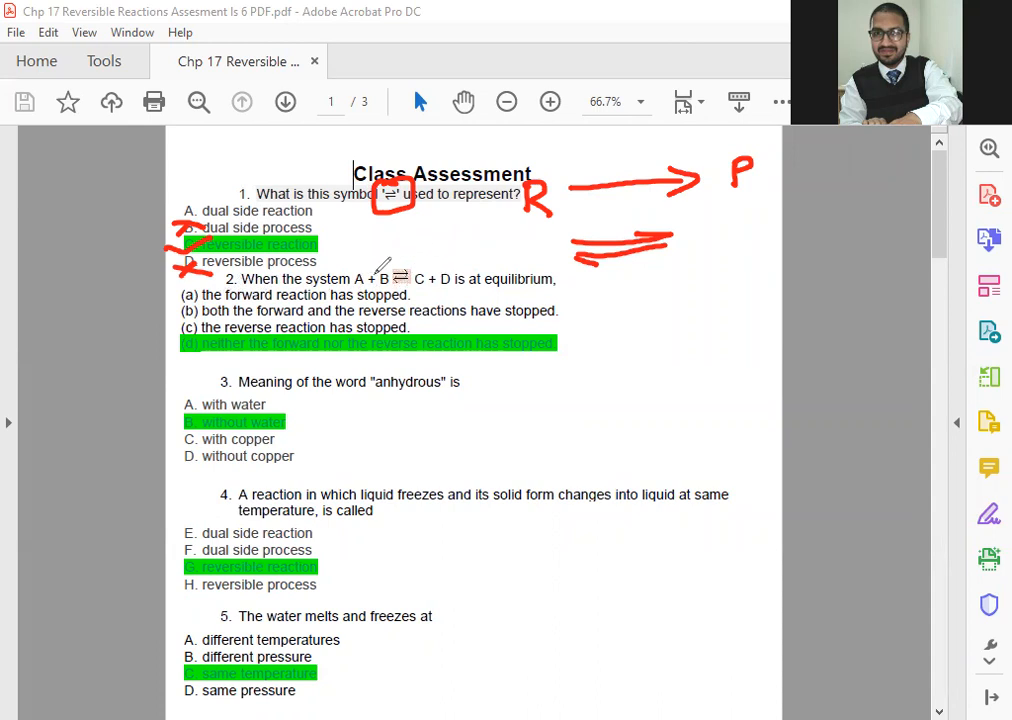
# Draw a curved arrow over A + B ⇌ C + D and tick question 2's green answer
pyautogui.moveTo(370, 268); pyautogui.dragTo(430, 240)
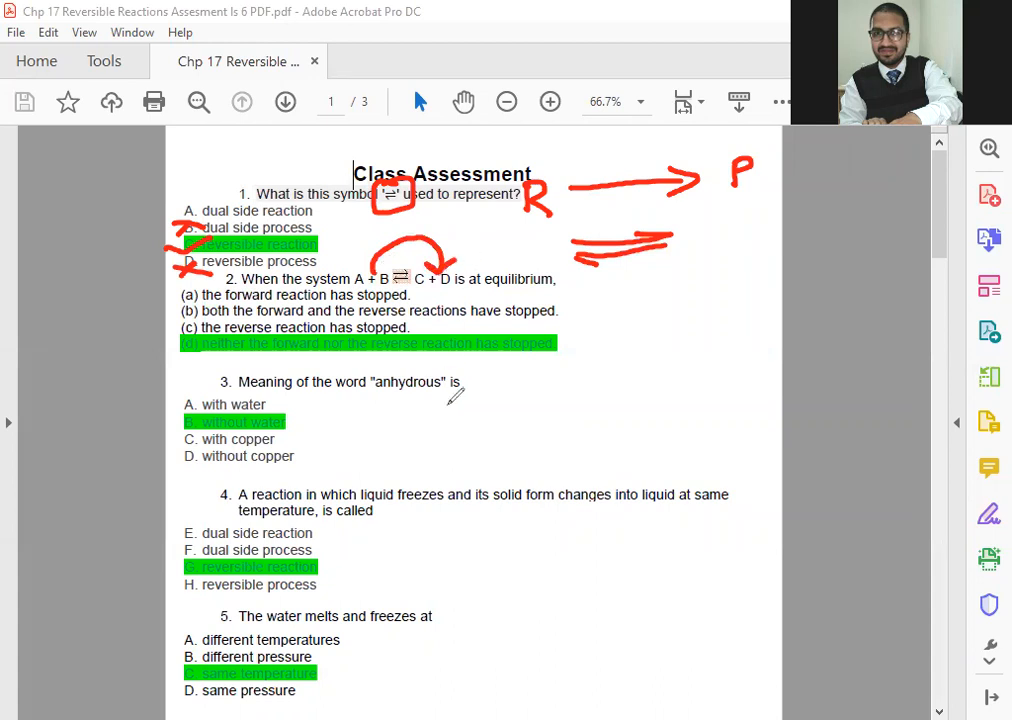
pyautogui.moveTo(416, 414)
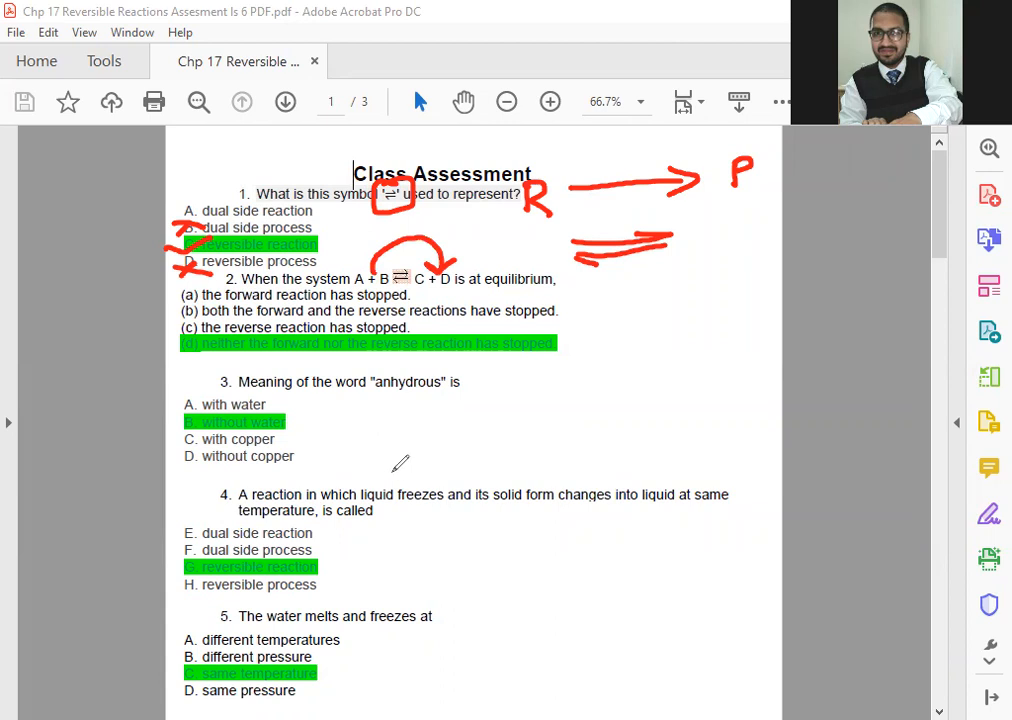
pyautogui.moveTo(300, 272)
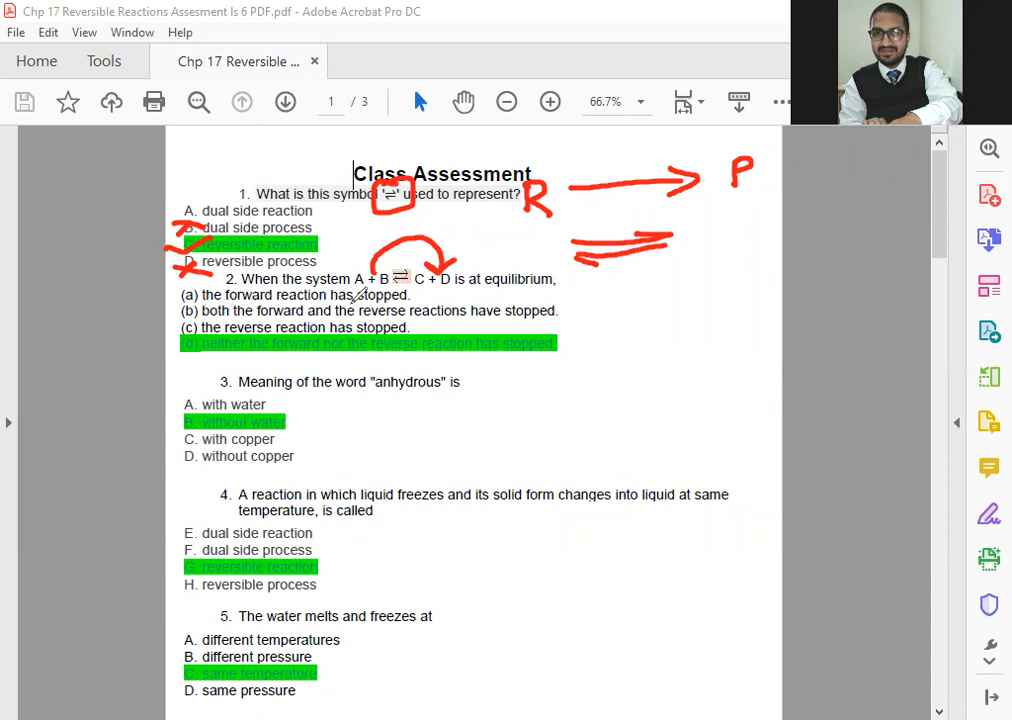
pyautogui.moveTo(500, 300)
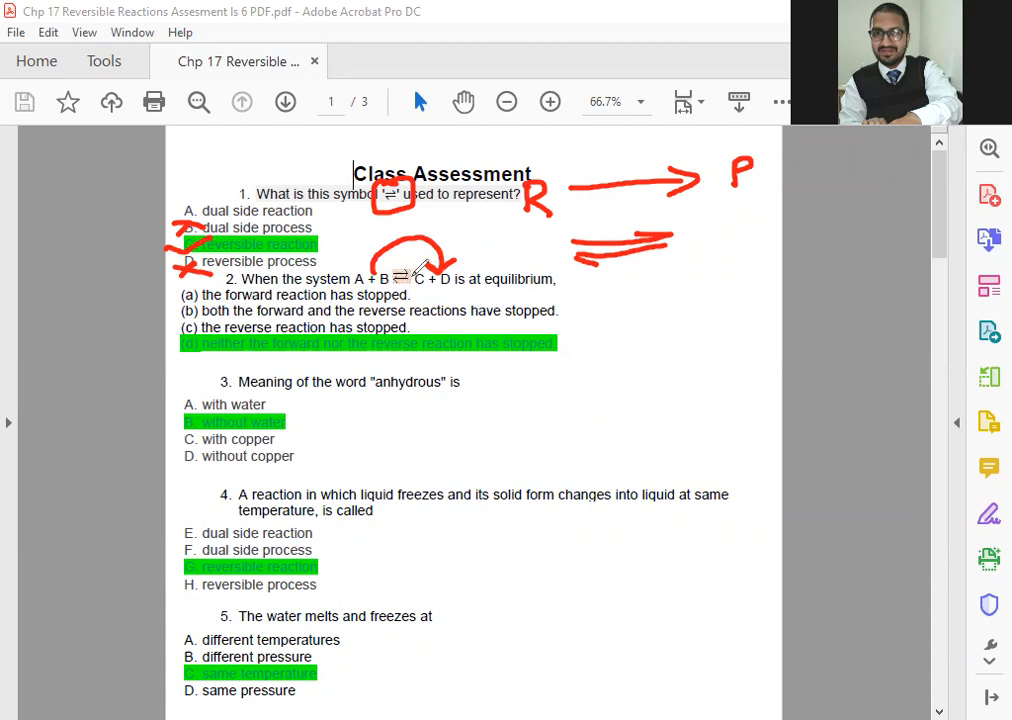
pyautogui.moveTo(276, 318)
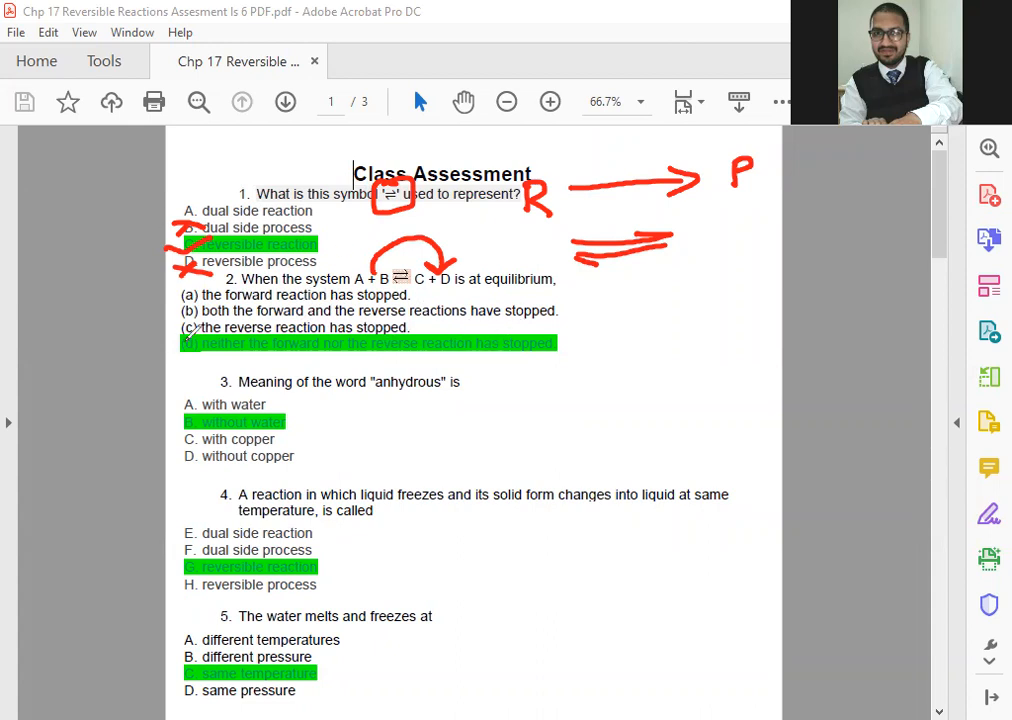
pyautogui.moveTo(184, 350); pyautogui.dragTo(200, 340)
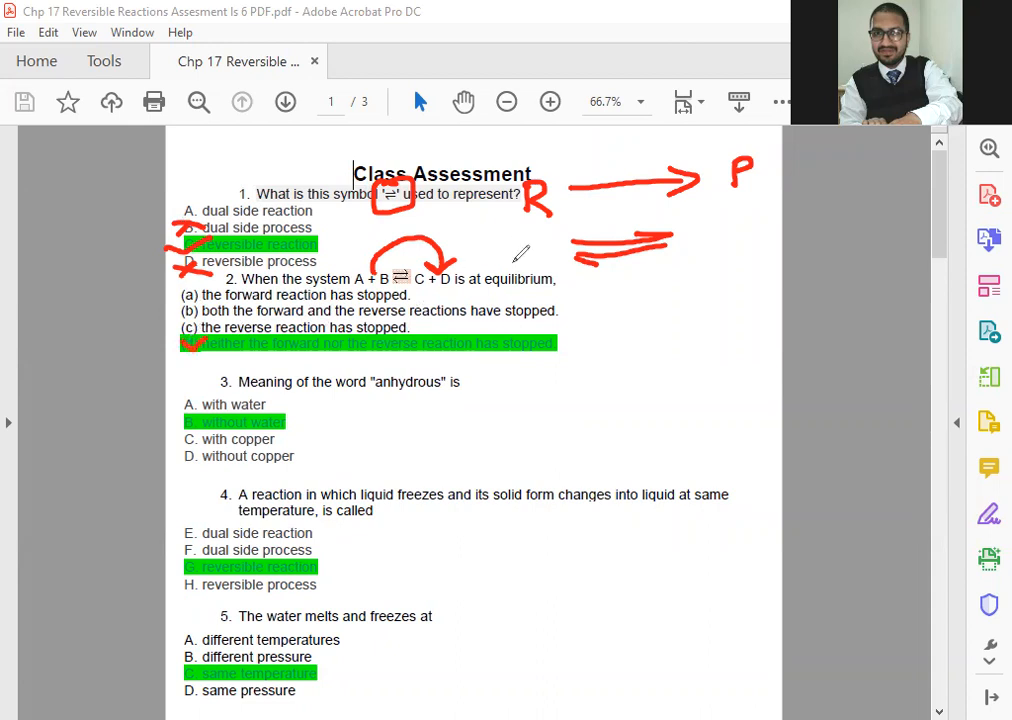
pyautogui.moveTo(476, 248)
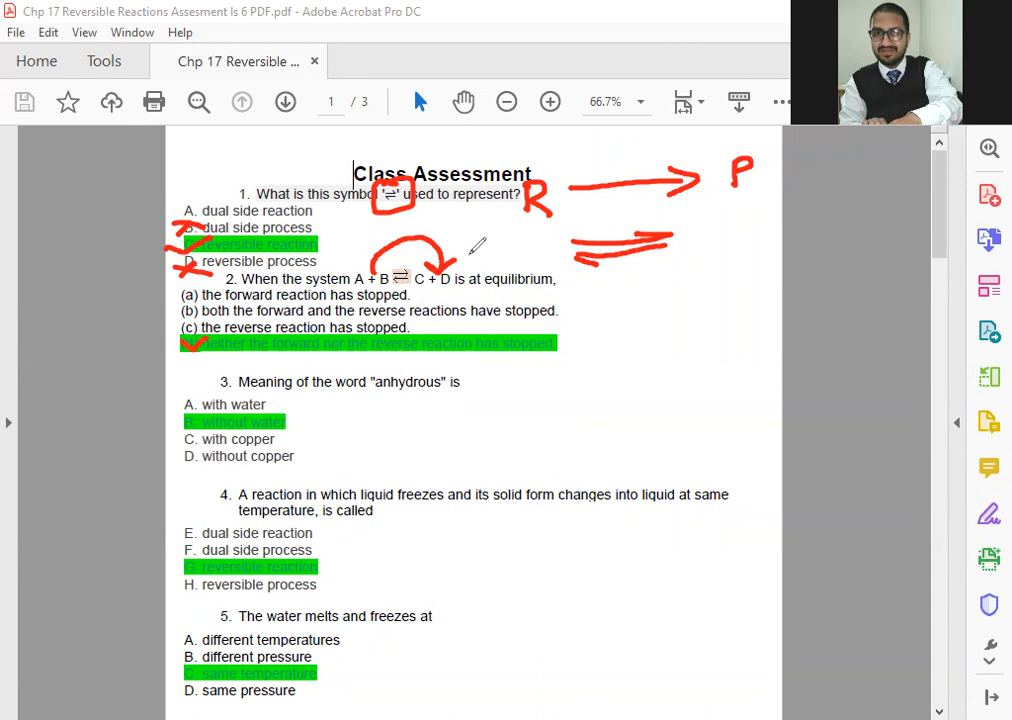
pyautogui.moveTo(350, 510)
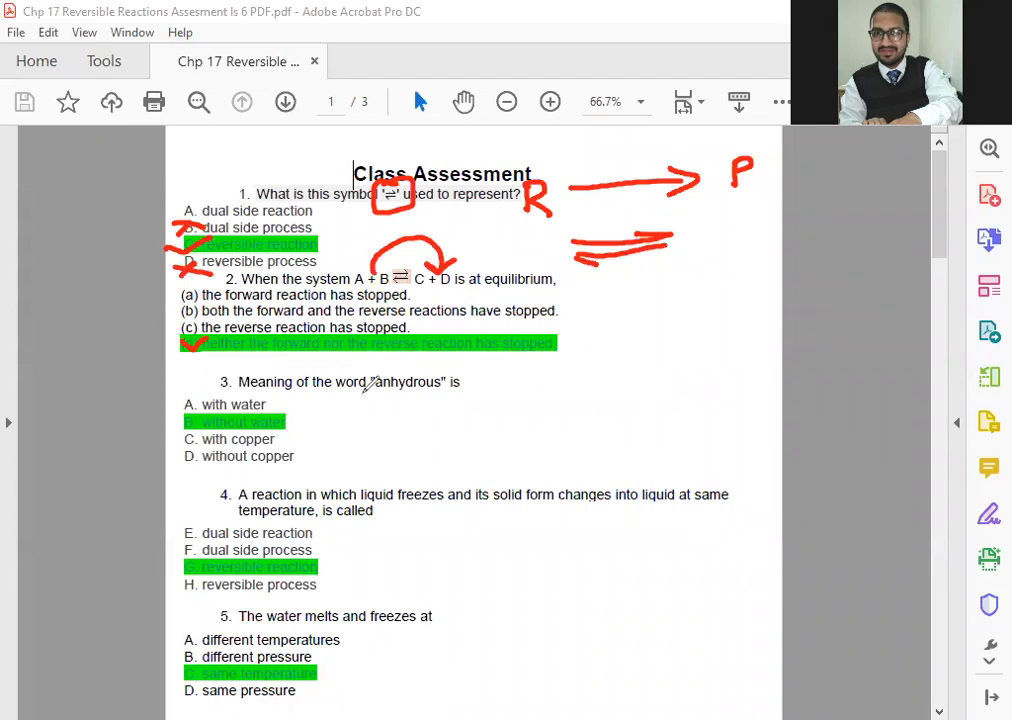
# Circle "anhydrous" in question 3 and add red marks beside its options
pyautogui.moveTo(364, 396); pyautogui.dragTo(480, 390)
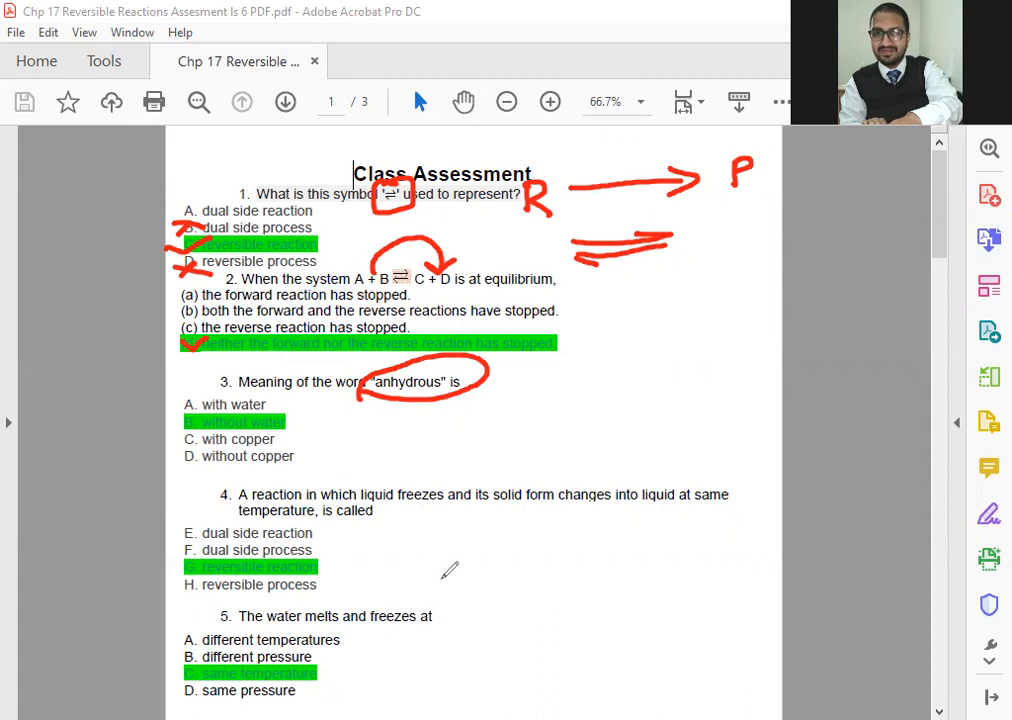
pyautogui.moveTo(490, 536)
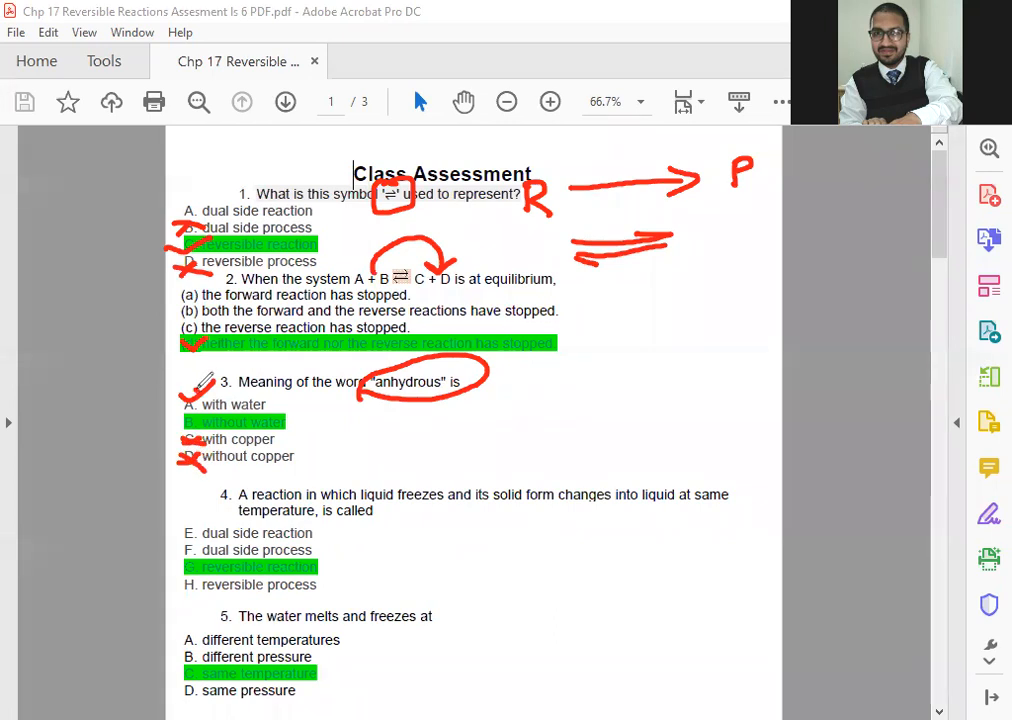
pyautogui.moveTo(210, 390); pyautogui.dragTo(180, 420)
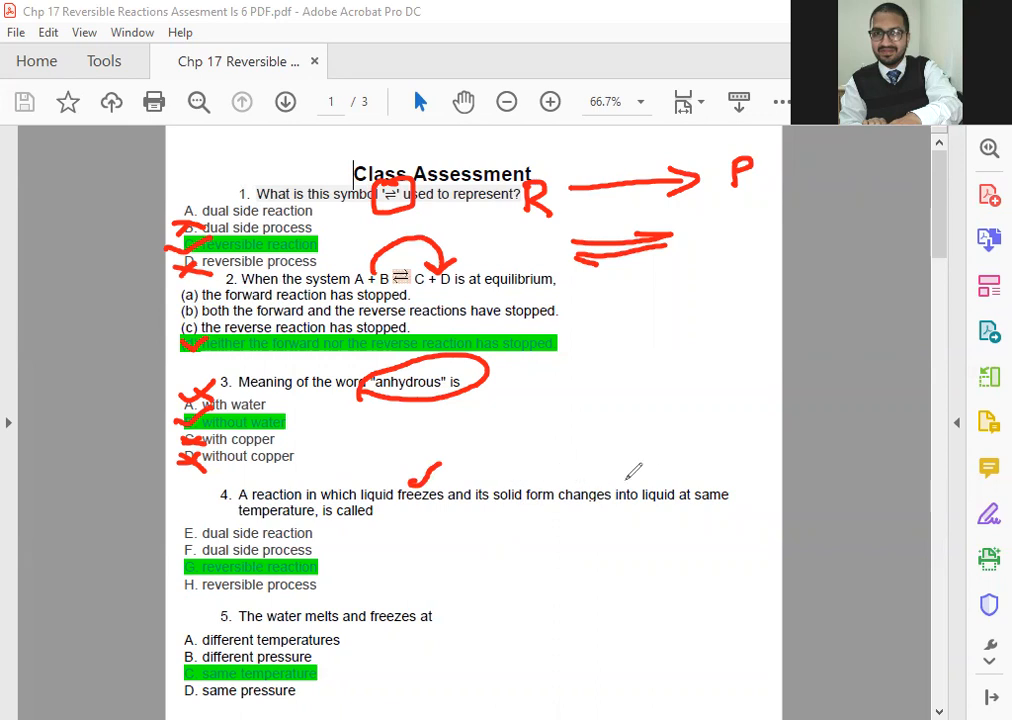
pyautogui.moveTo(694, 468)
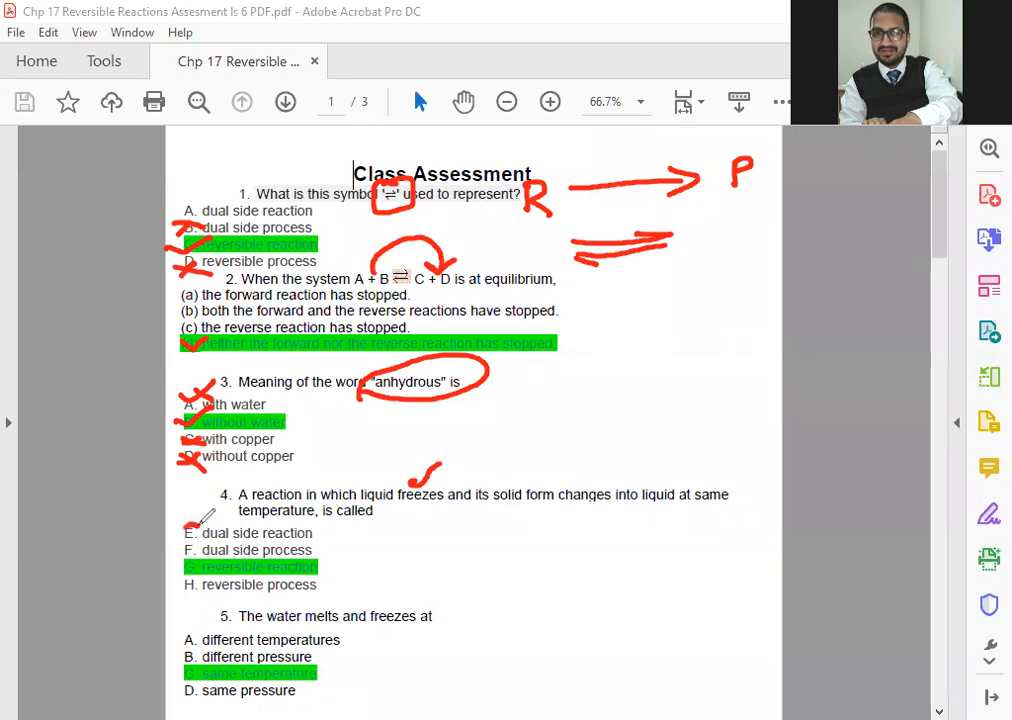
# Mark option E of question 4 in red ink
pyautogui.moveTo(176, 524); pyautogui.dragTo(210, 540)
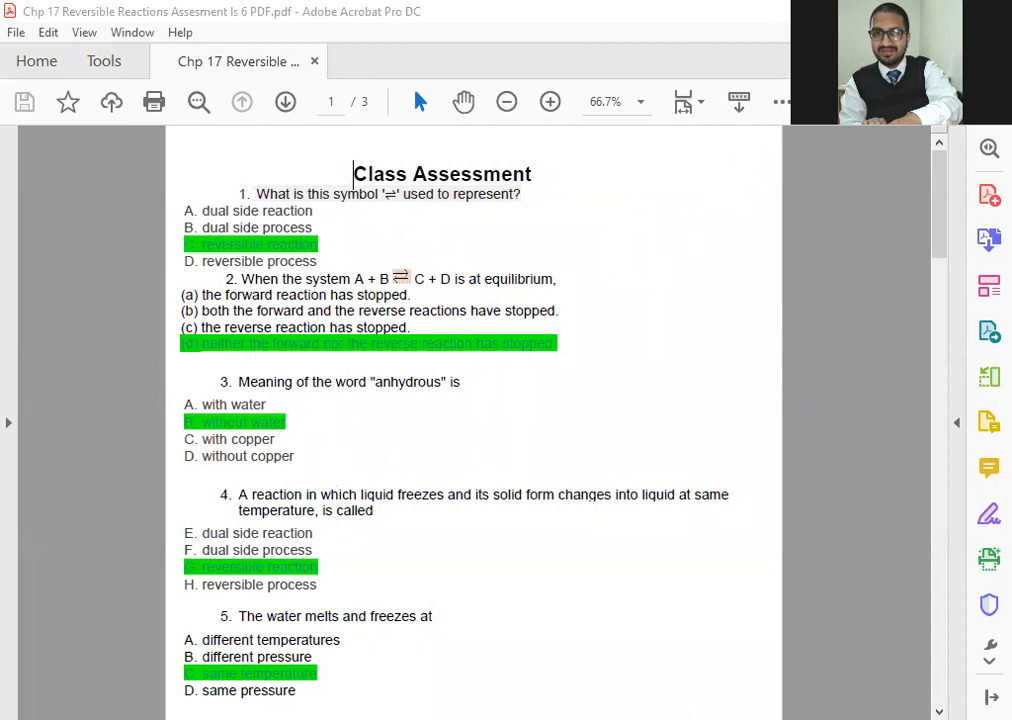
pyautogui.moveTo(848, 356)
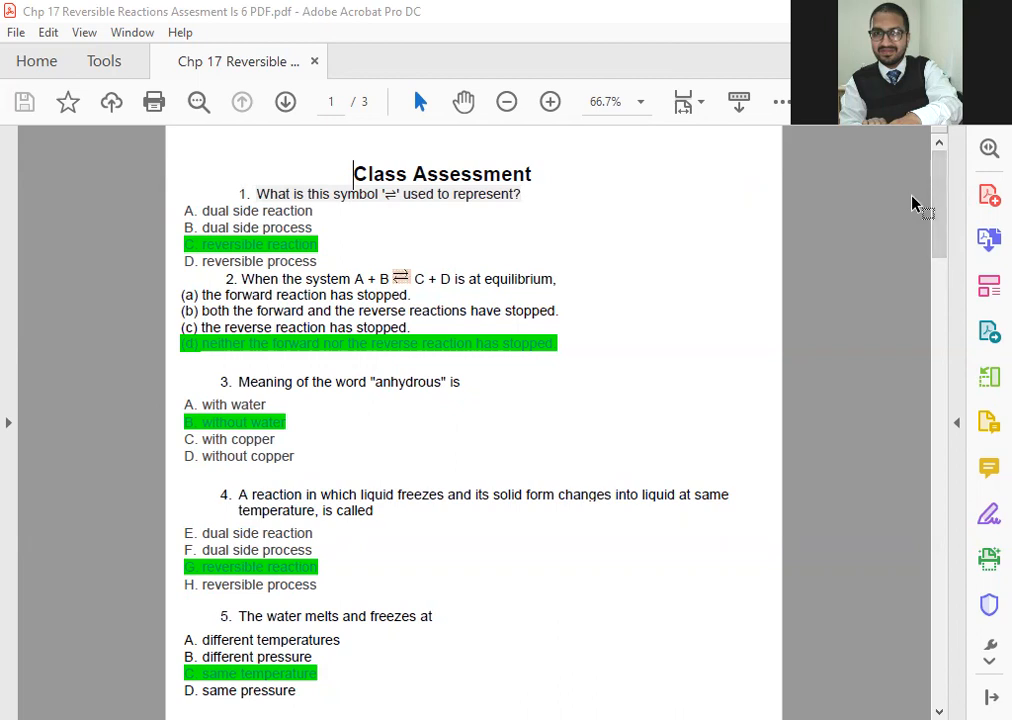
# Scroll through questions 4 to 6 and circle the number of question 6 in red
pyautogui.scroll(-3)
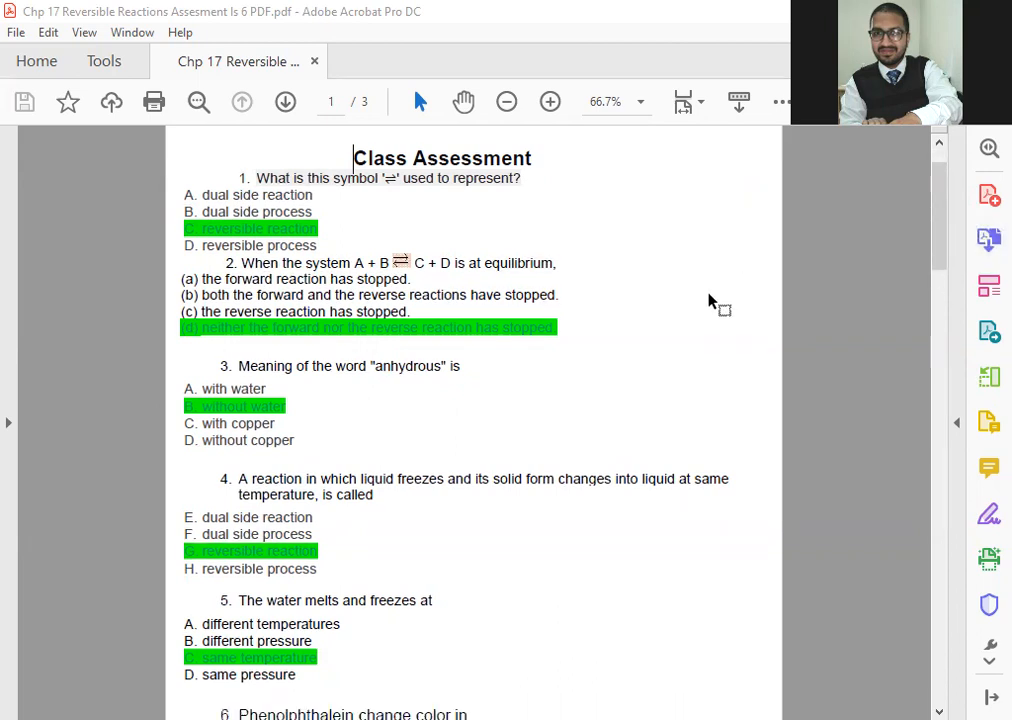
pyautogui.scroll(-3)
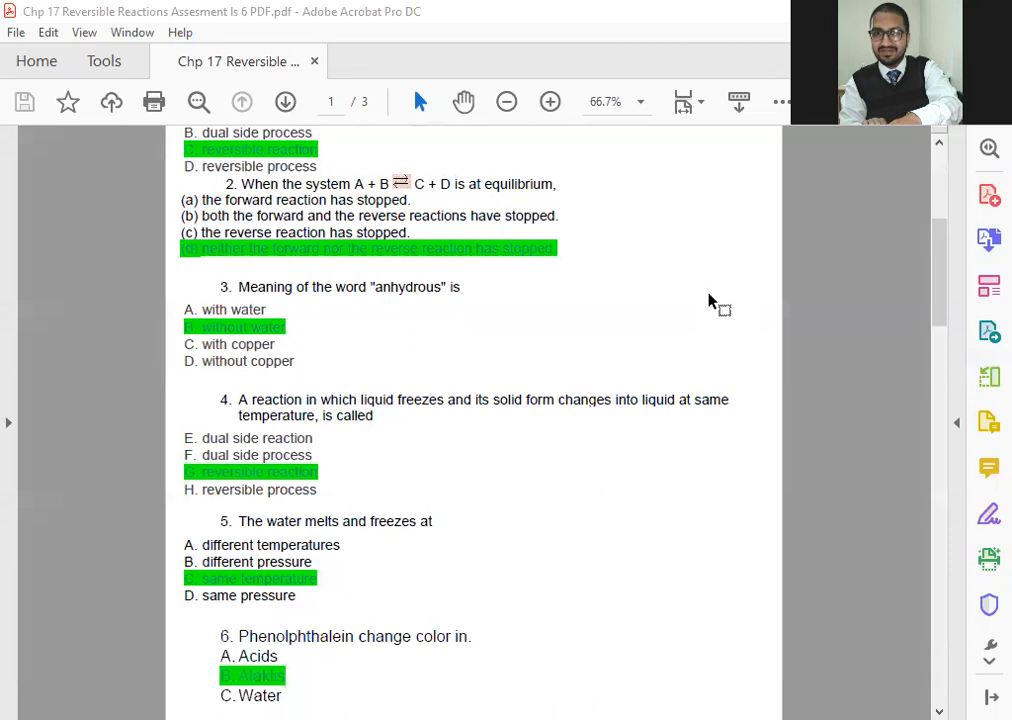
pyautogui.scroll(-3)
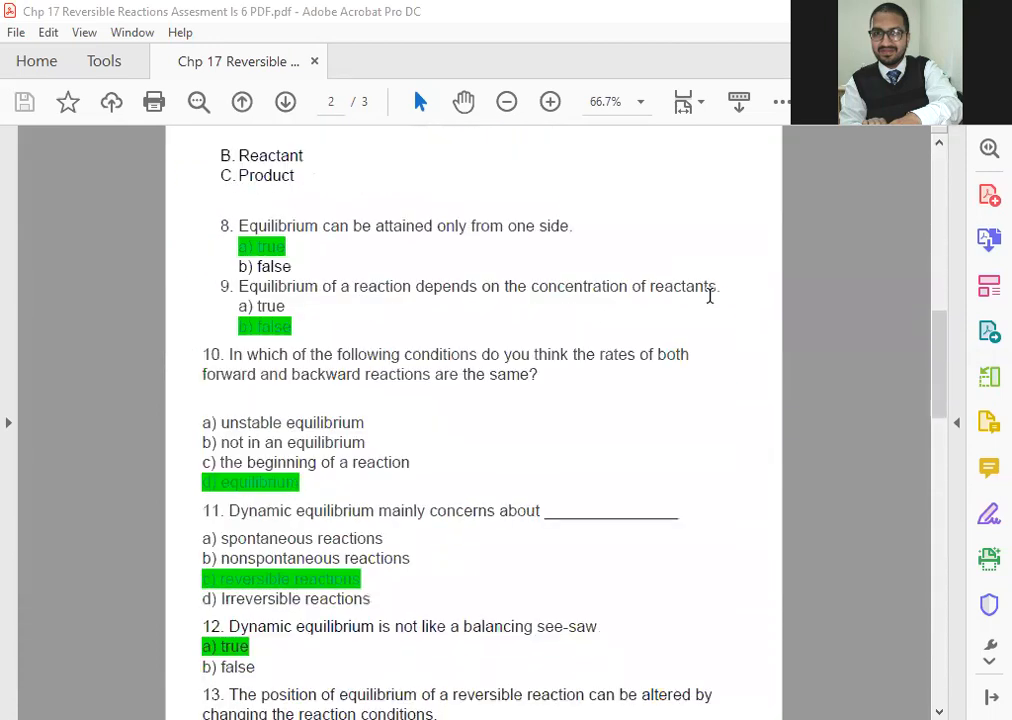
pyautogui.scroll(3)
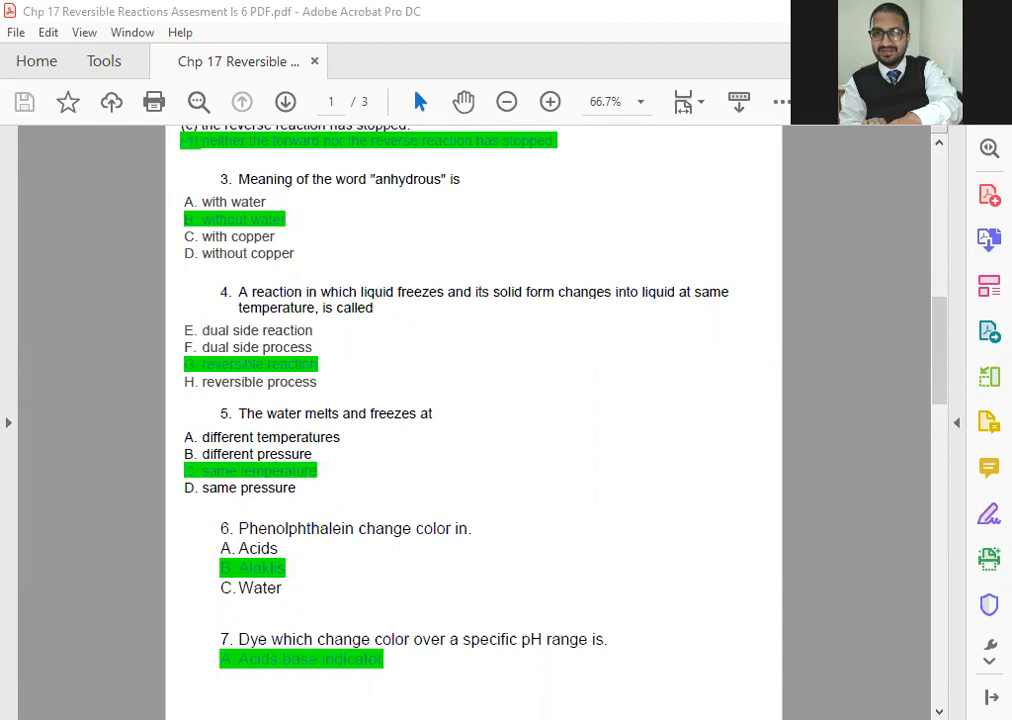
pyautogui.moveTo(140, 510)
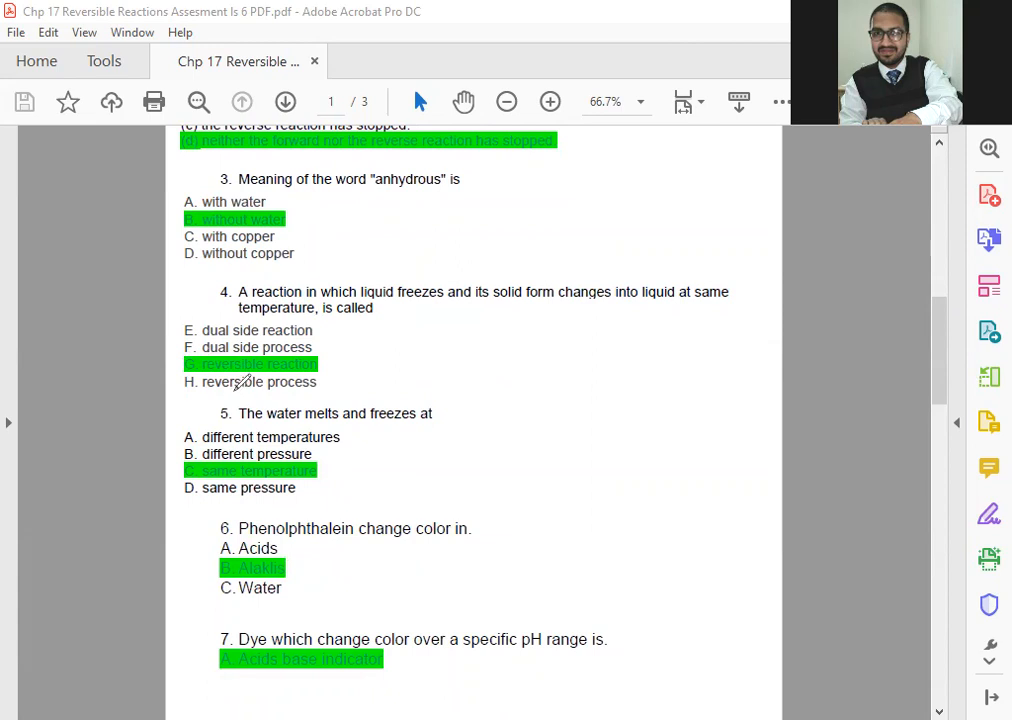
pyautogui.moveTo(240, 400)
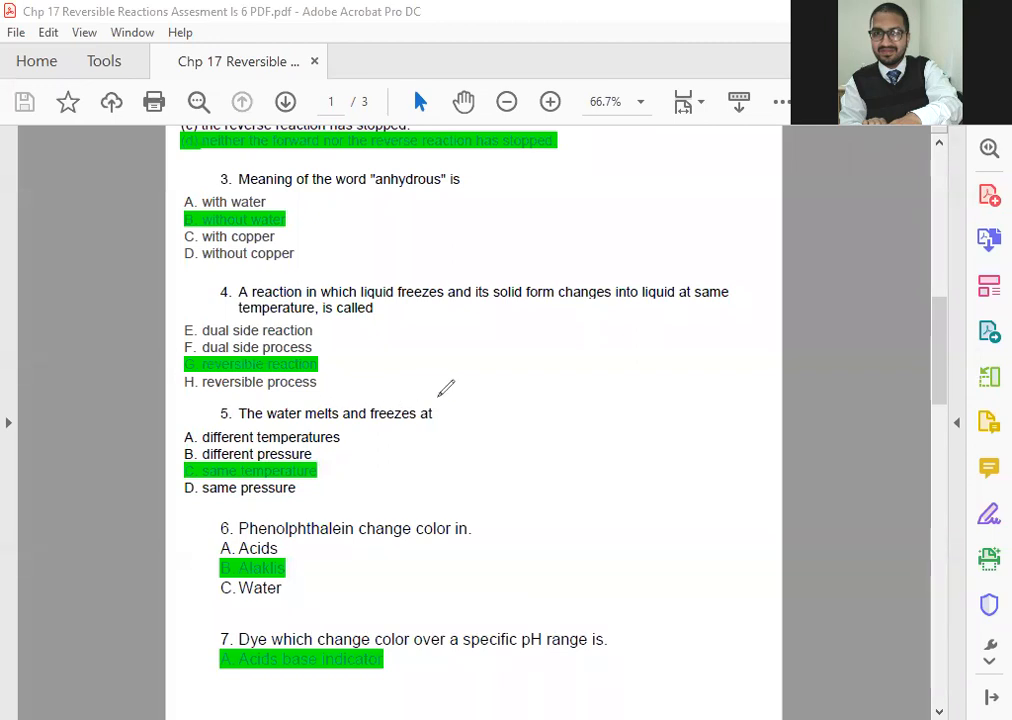
pyautogui.moveTo(420, 392)
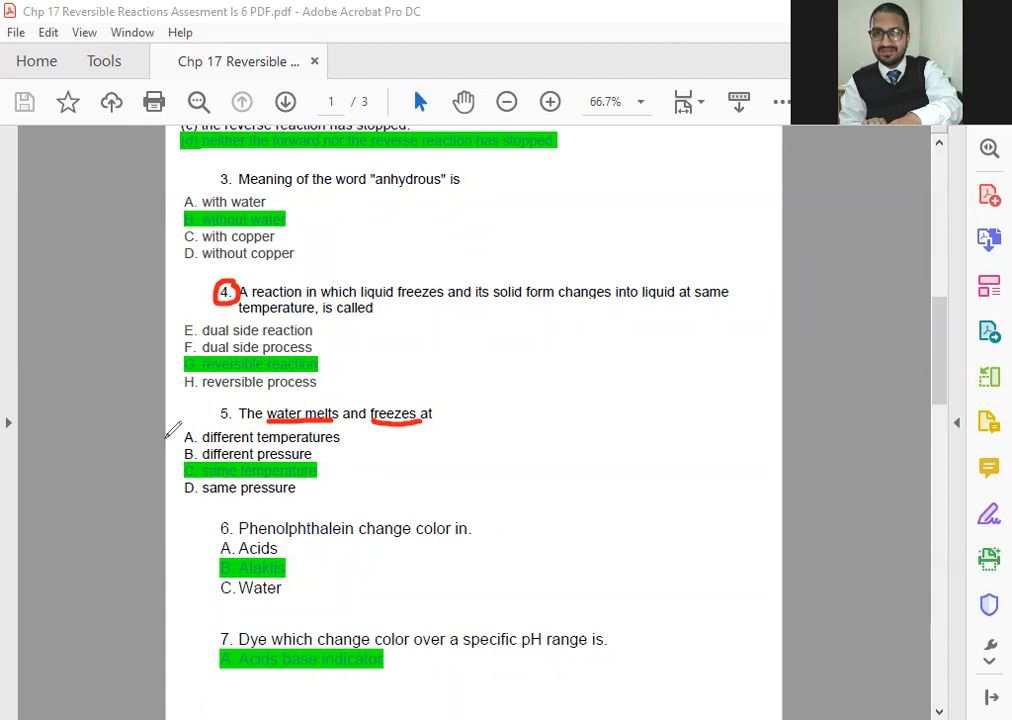
pyautogui.moveTo(160, 398)
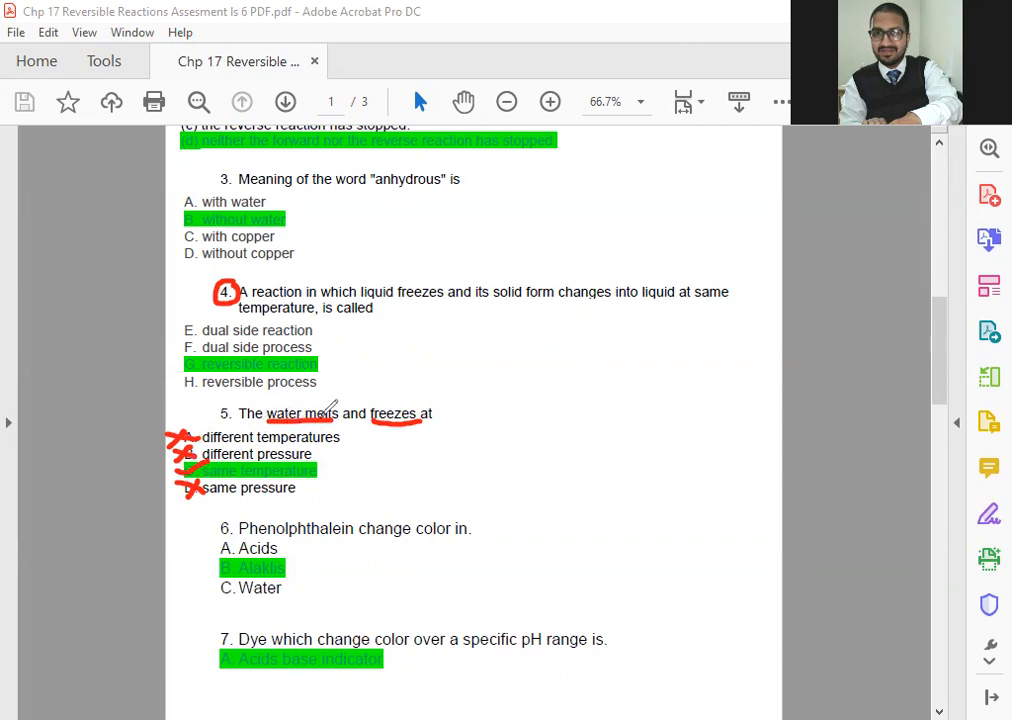
pyautogui.moveTo(344, 462)
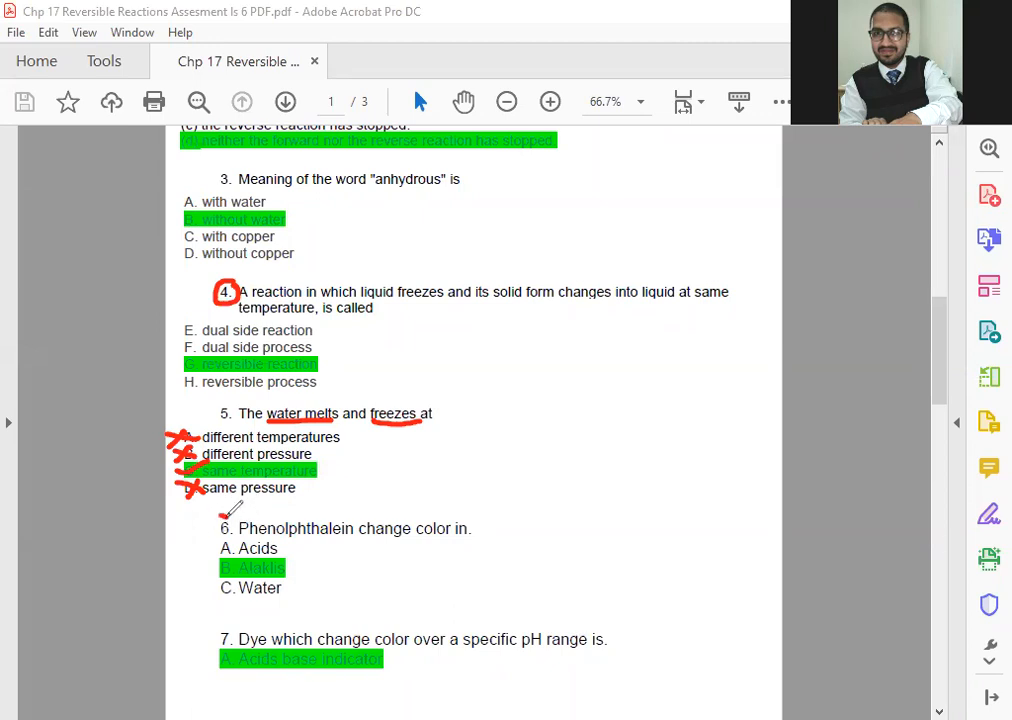
pyautogui.moveTo(210, 528); pyautogui.dragTo(236, 528)
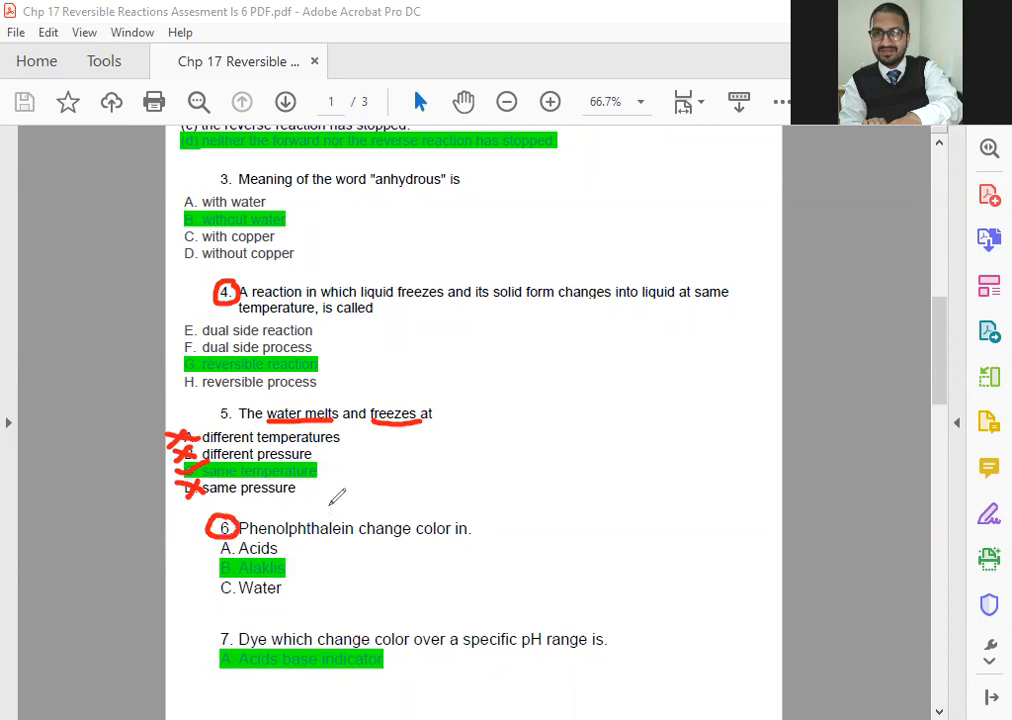
pyautogui.moveTo(280, 540)
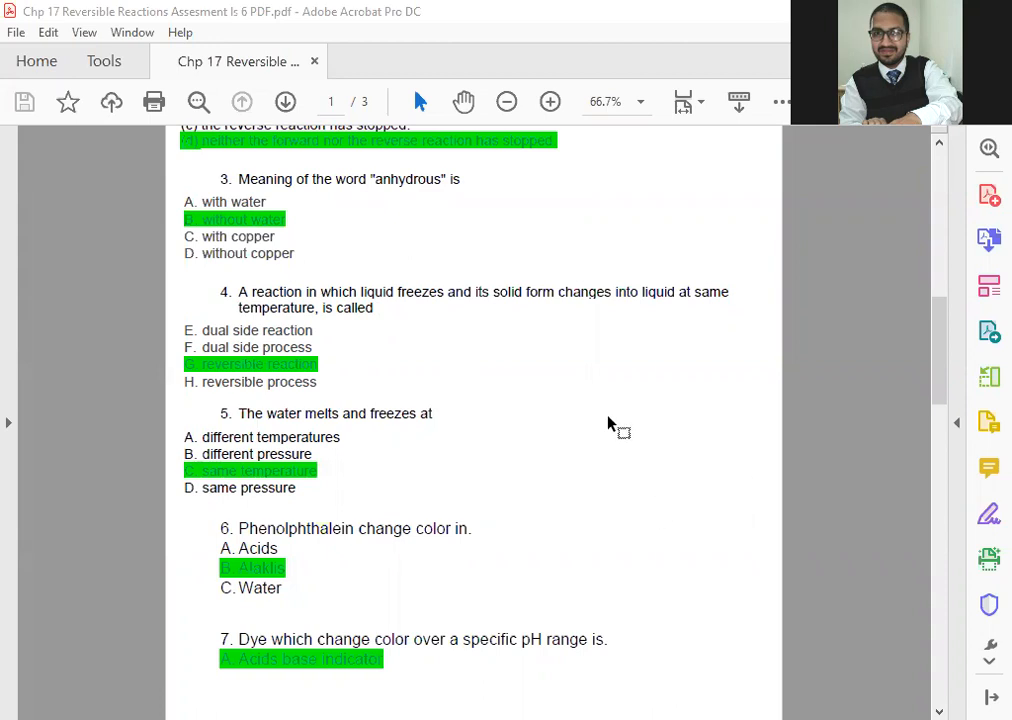
# Move the view on toward page 2 with questions 8 to 13
pyautogui.click(284, 100)
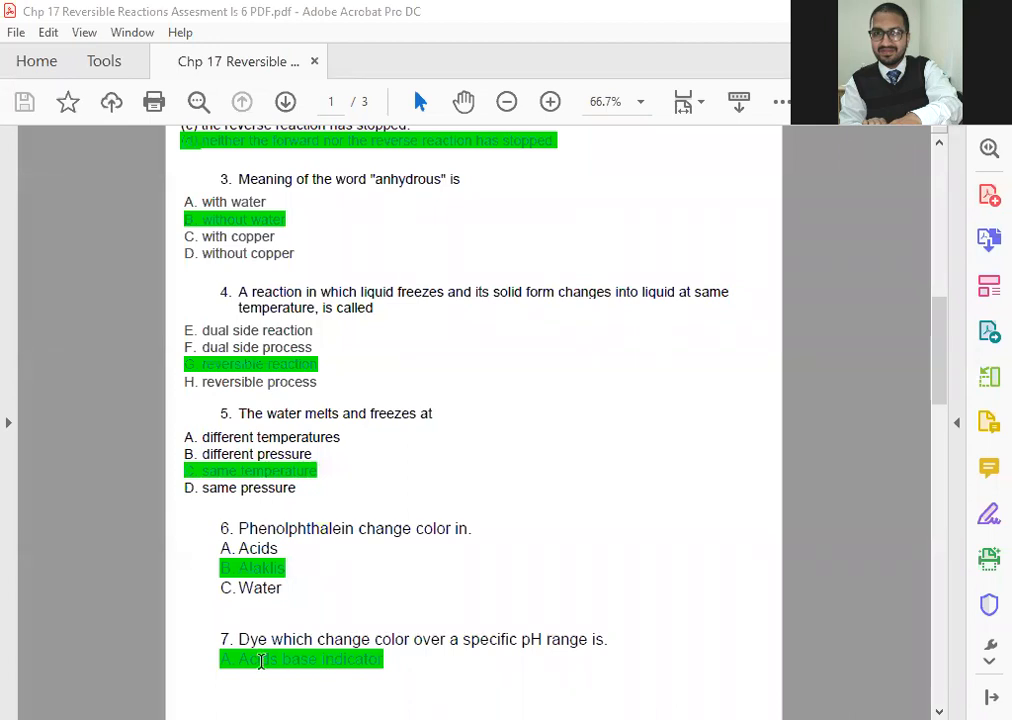
pyautogui.moveTo(348, 644)
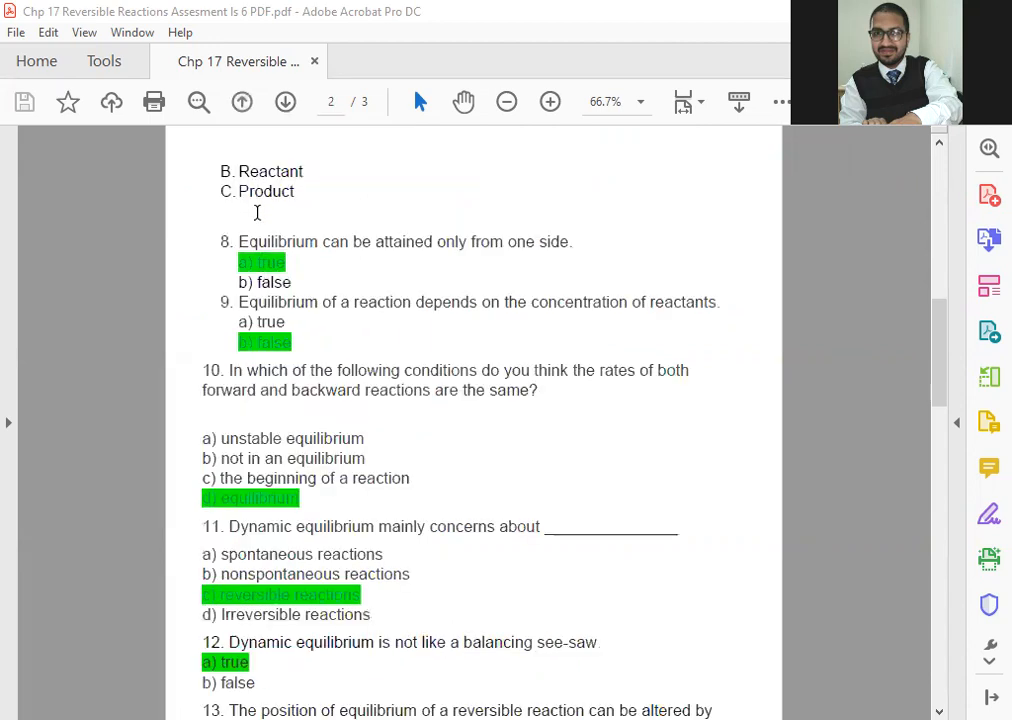
pyautogui.click(240, 100)
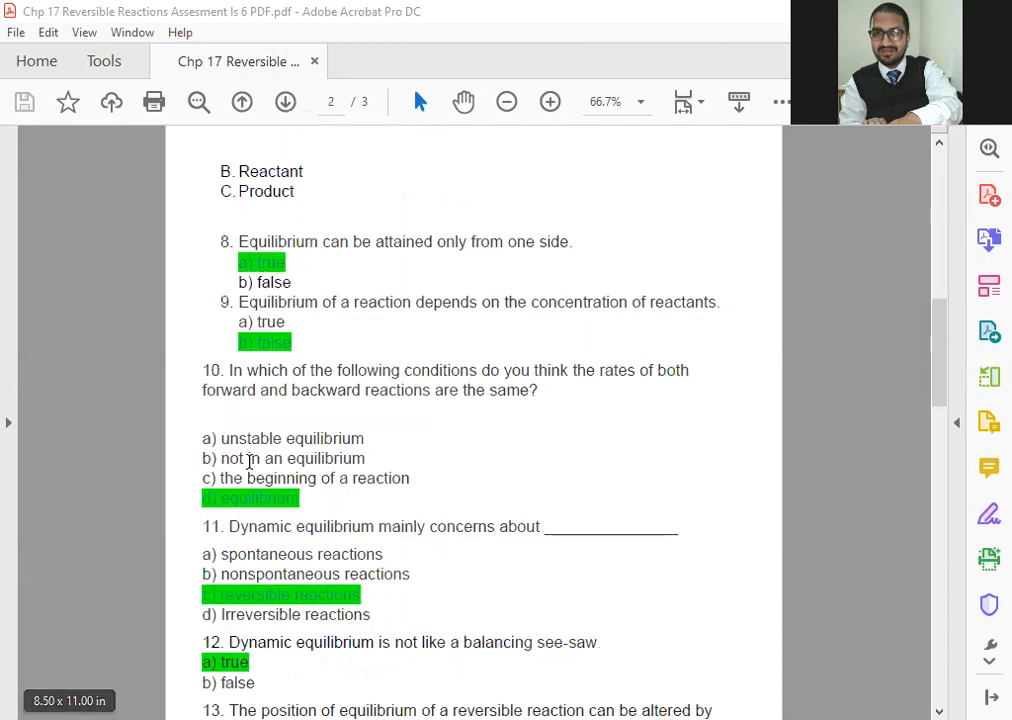
pyautogui.scroll(-3)
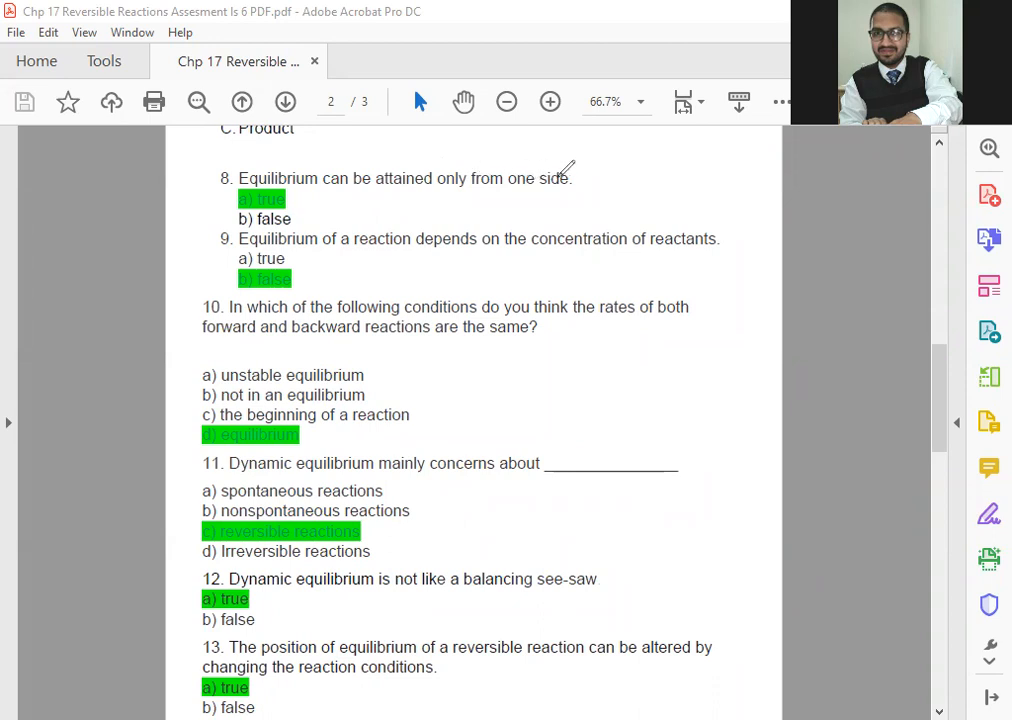
pyautogui.moveTo(550, 172)
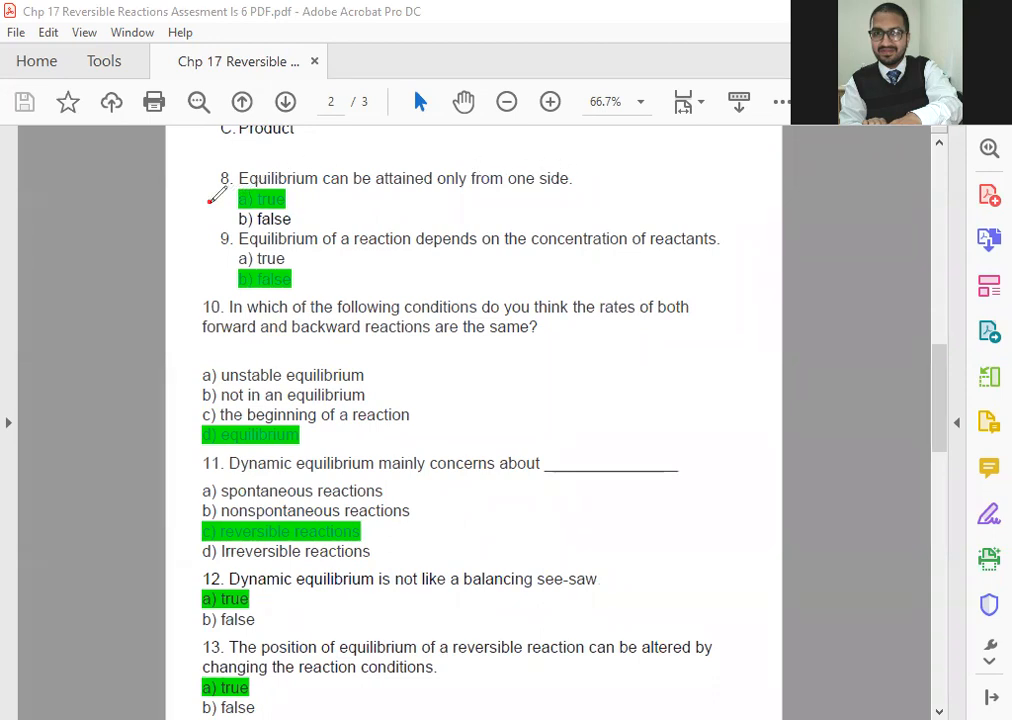
# Tick question 8, underline "concentration of reactants" in 9 and forward/backward reactions in 10
pyautogui.moveTo(240, 200); pyautogui.dragTo(284, 204)
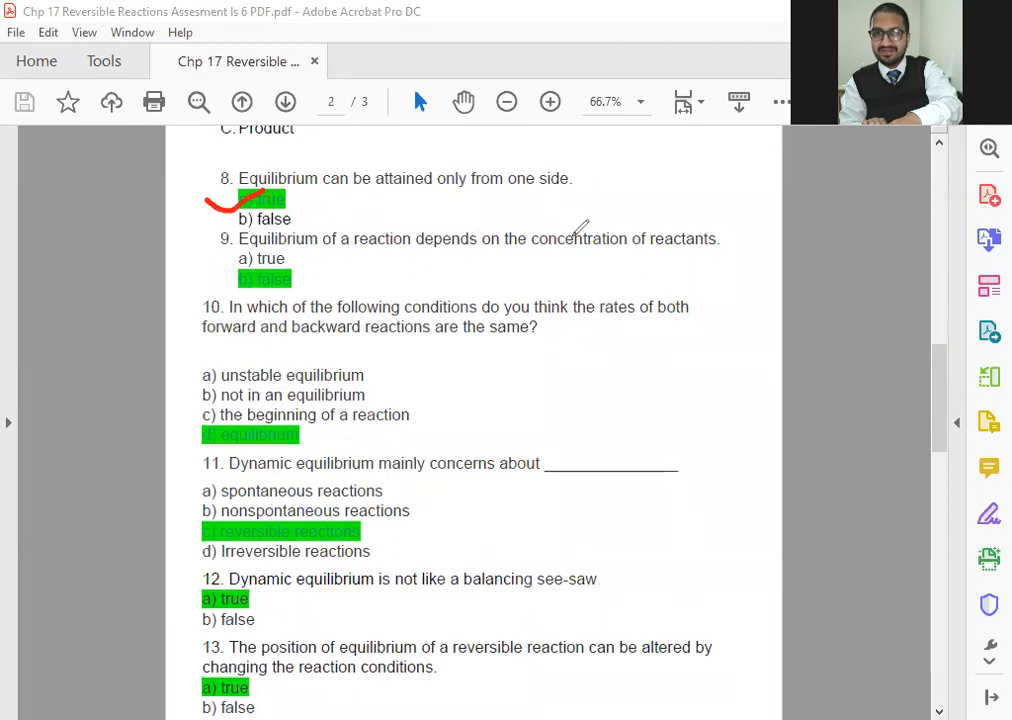
pyautogui.moveTo(664, 230)
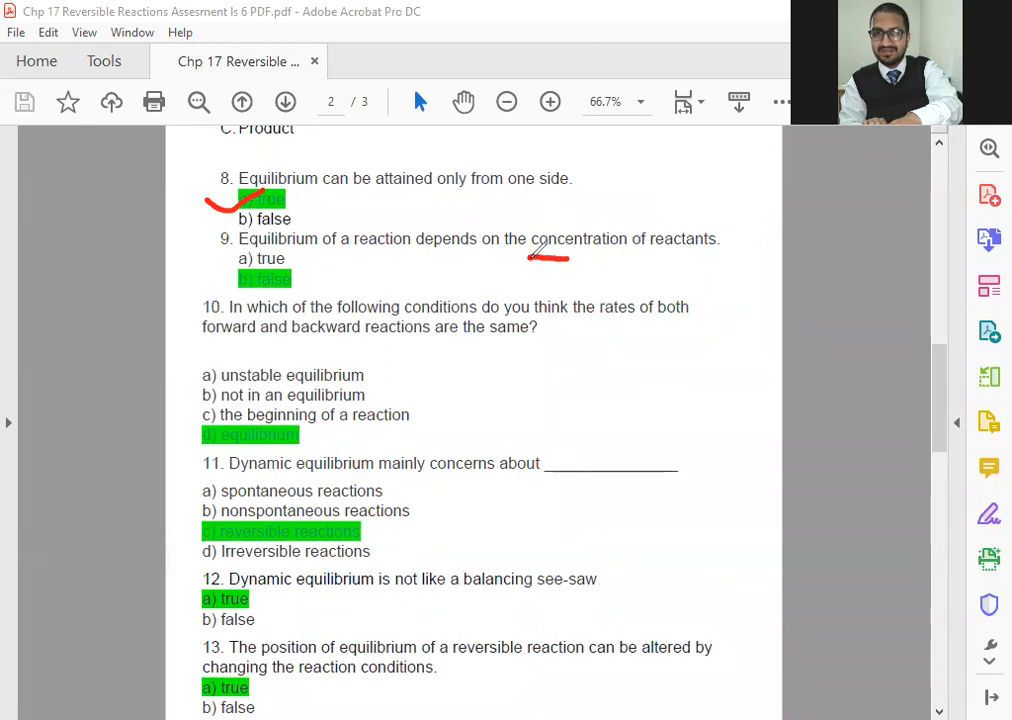
pyautogui.moveTo(560, 258); pyautogui.dragTo(700, 258)
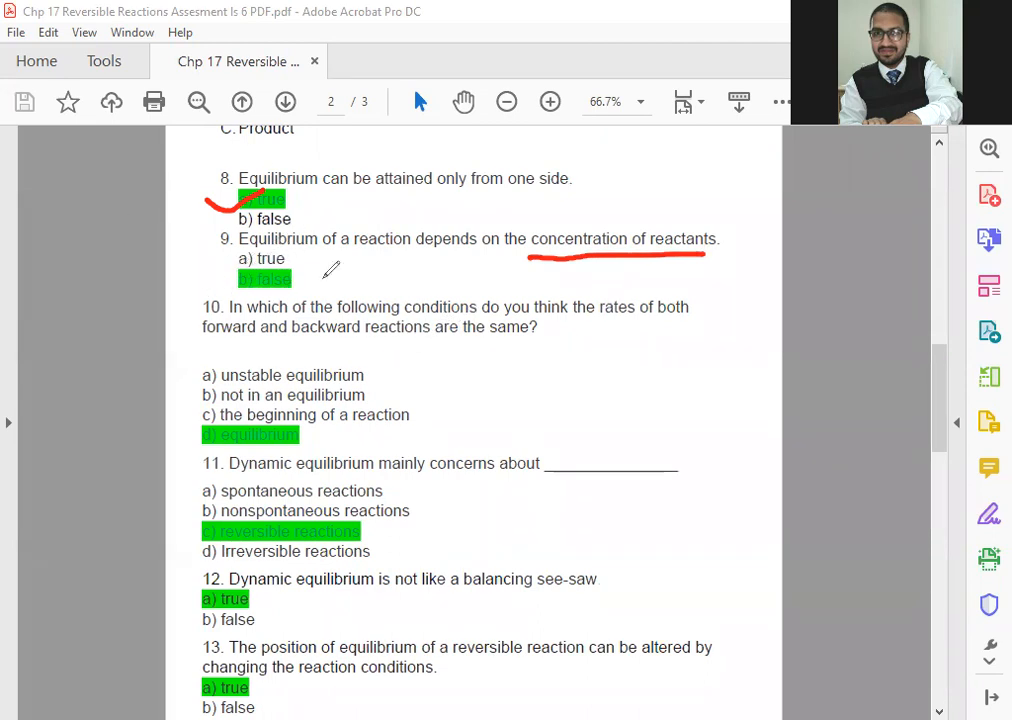
pyautogui.moveTo(464, 290)
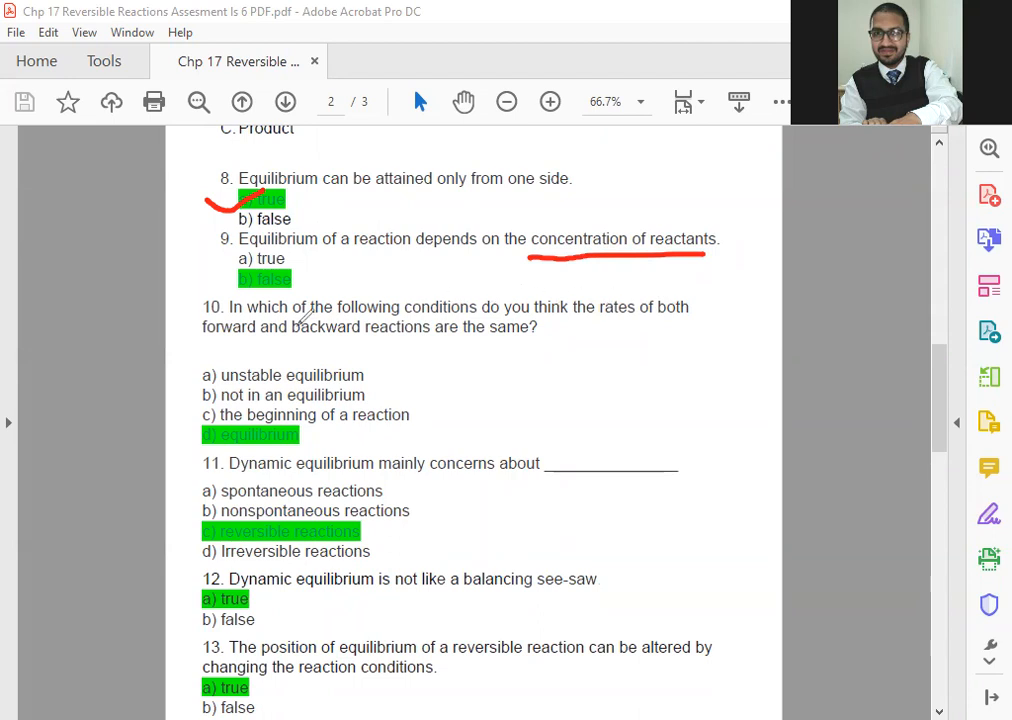
pyautogui.moveTo(200, 338); pyautogui.dragTo(244, 340)
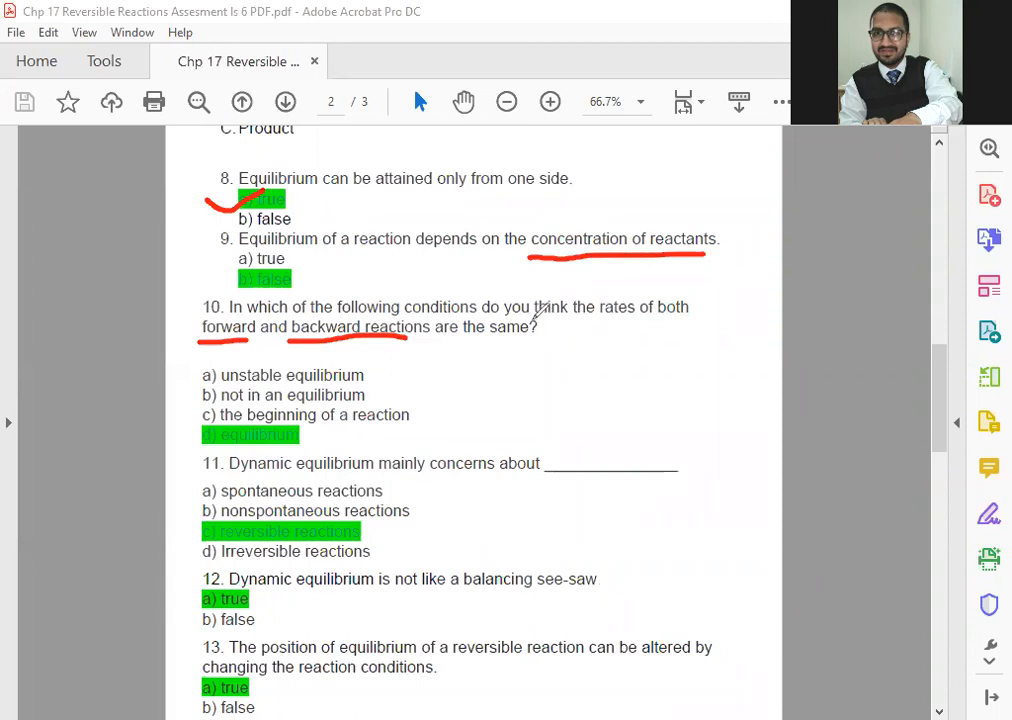
pyautogui.moveTo(516, 324)
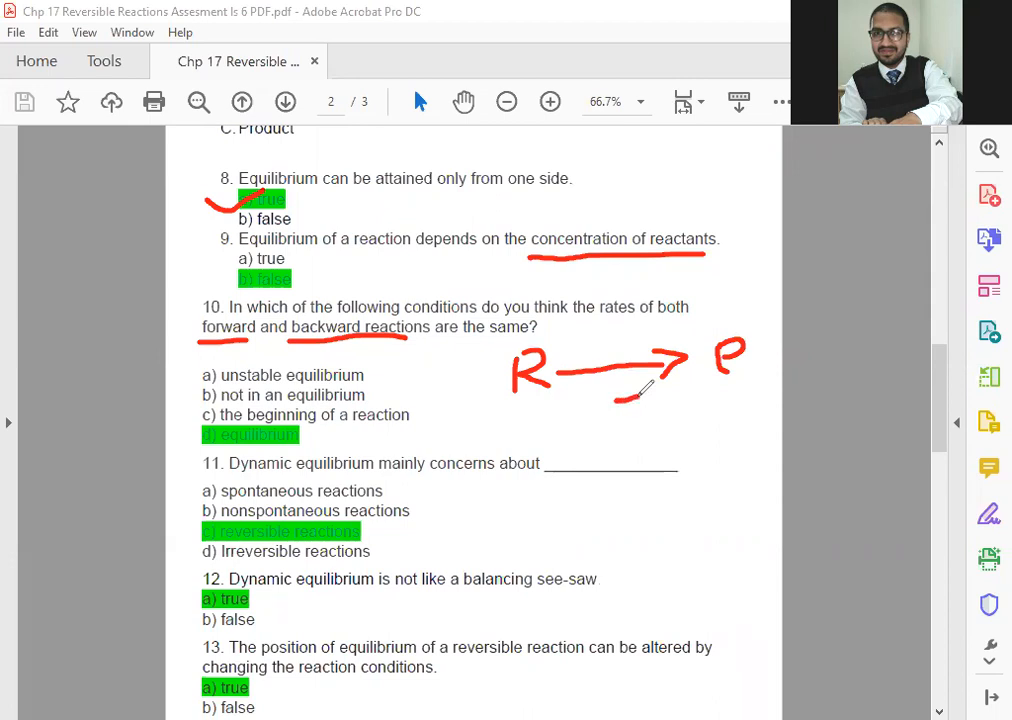
# Write 5 beneath the R → P arrow and mark question 11's number in red
pyautogui.moveTo(610, 396); pyautogui.dragTo(636, 420)
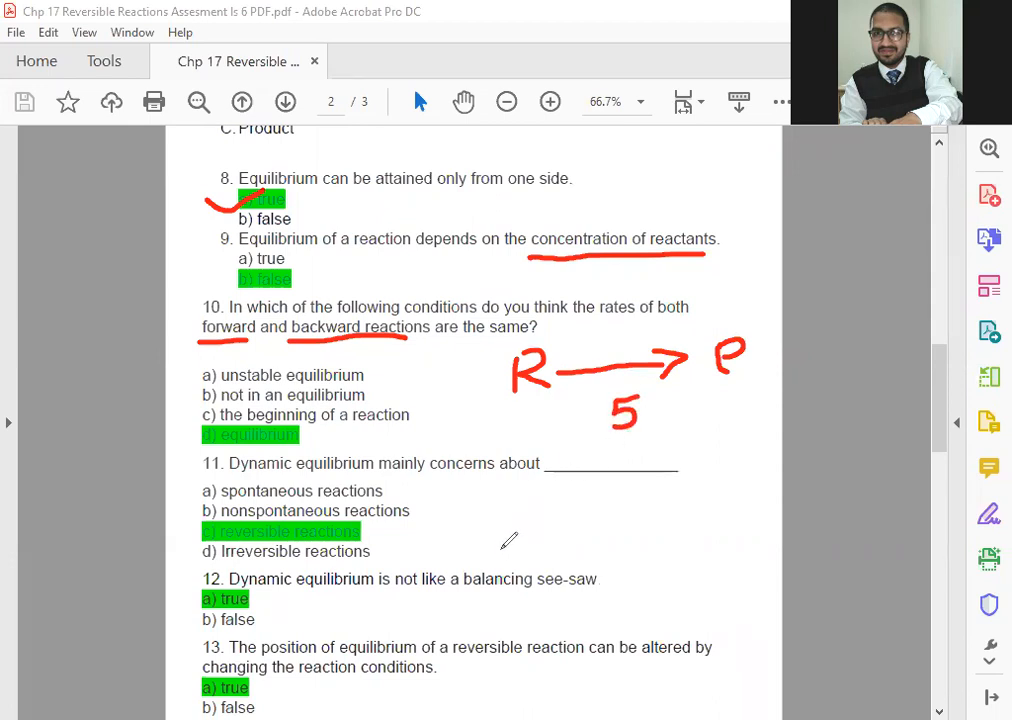
pyautogui.moveTo(524, 518)
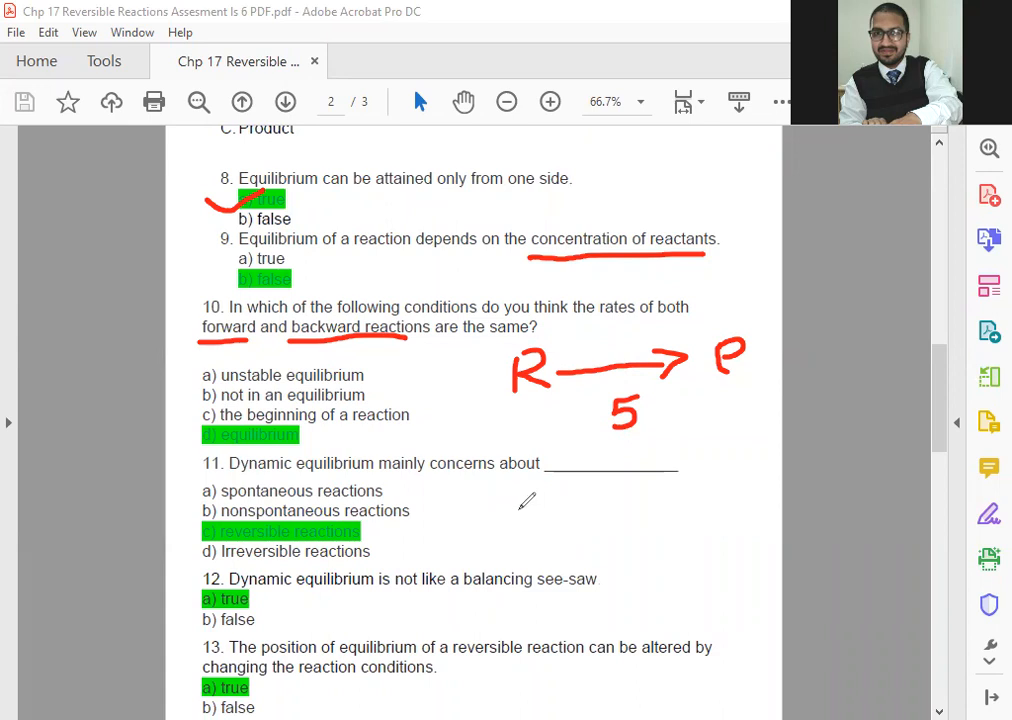
pyautogui.moveTo(464, 520)
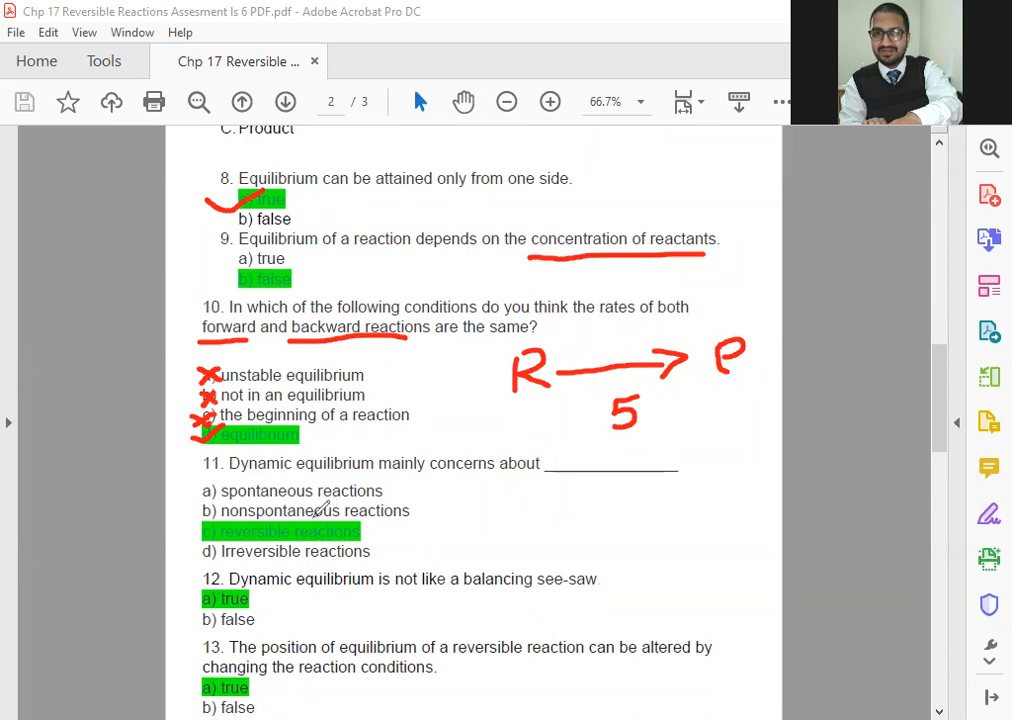
pyautogui.moveTo(292, 464)
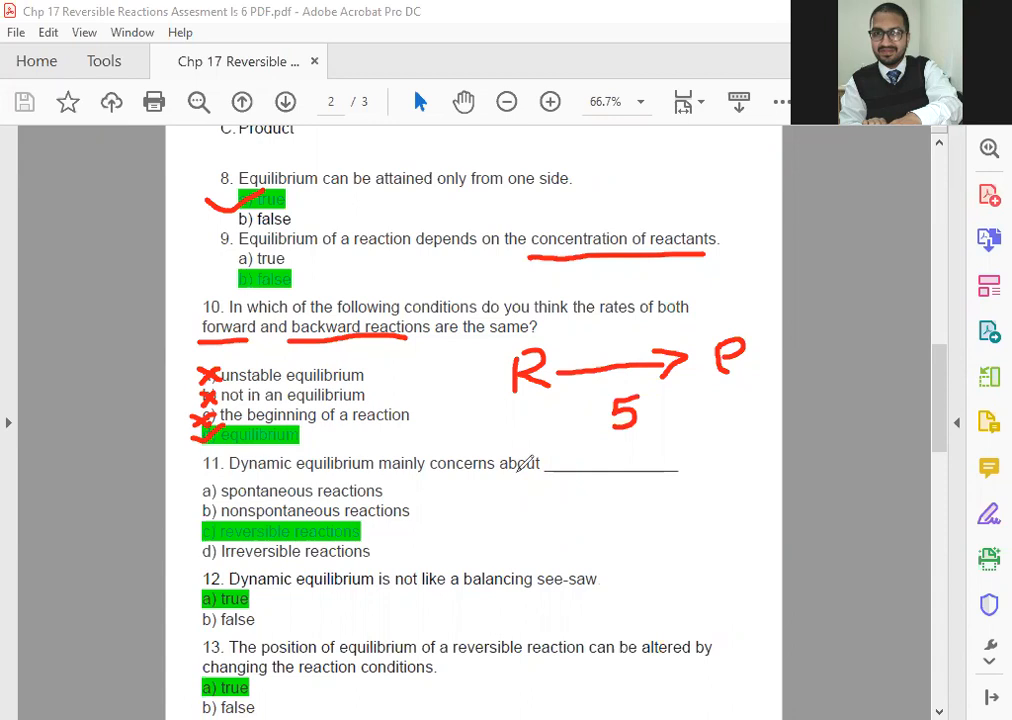
pyautogui.moveTo(560, 422)
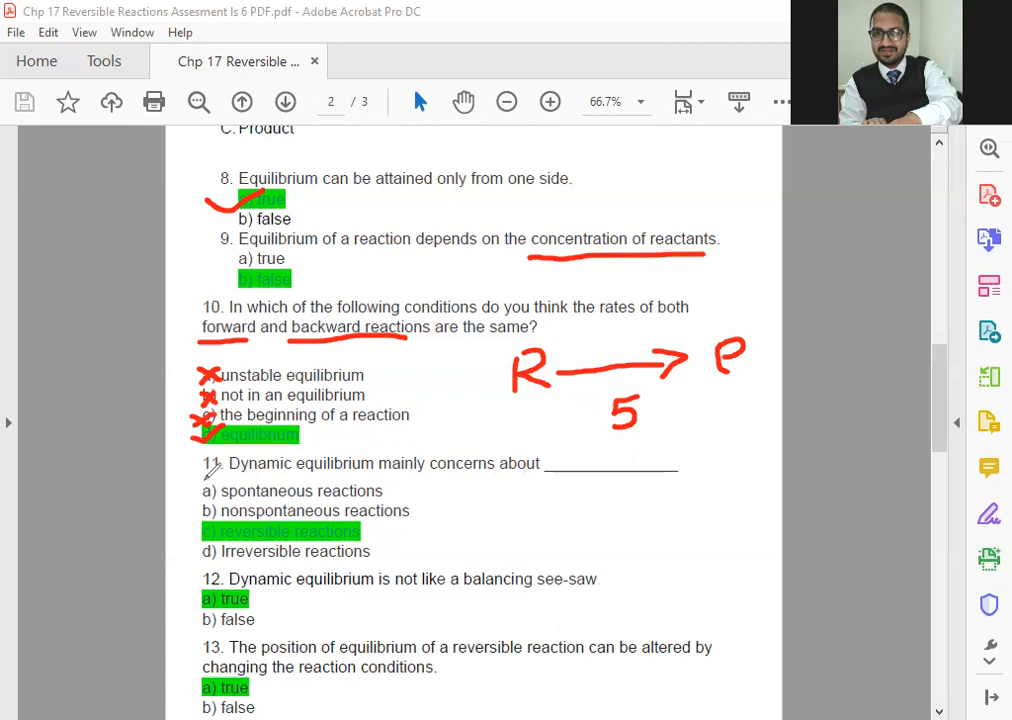
pyautogui.moveTo(210, 472); pyautogui.dragTo(244, 490)
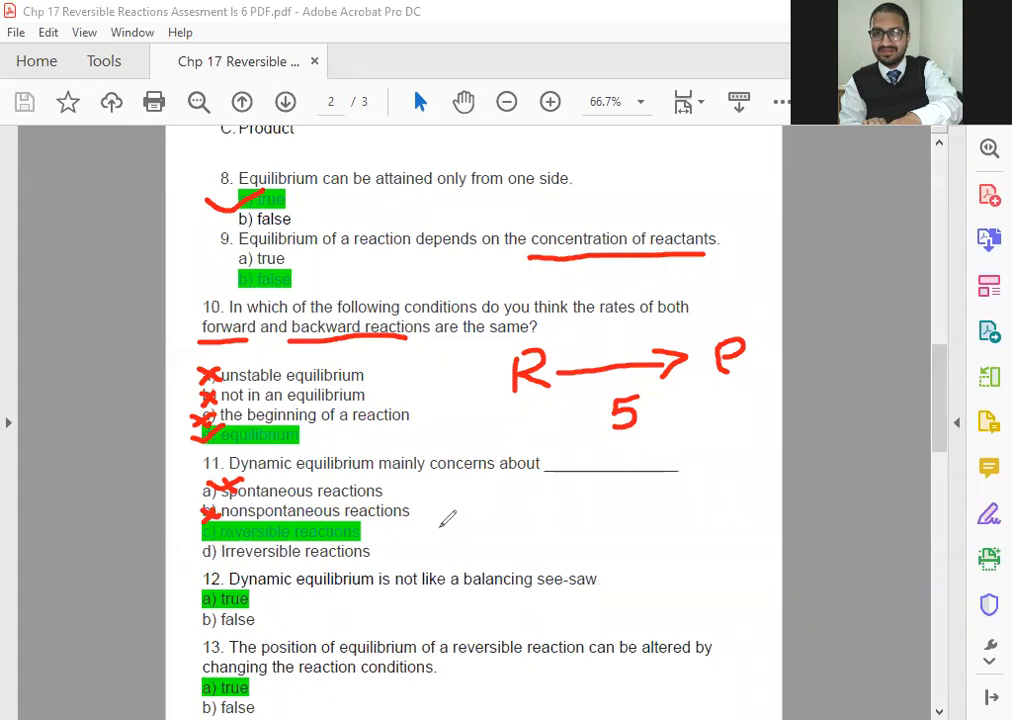
# Draw a crossed-out arrow and a second curved arrow in red beside question 11's answers
pyautogui.moveTo(436, 524); pyautogui.dragTo(588, 510)
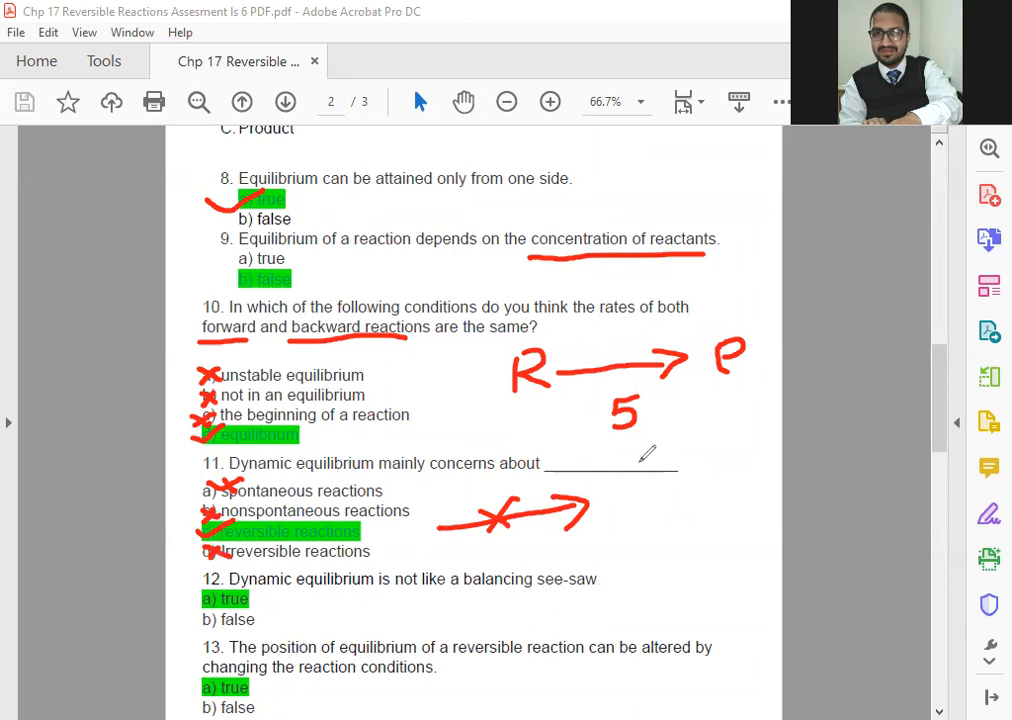
pyautogui.moveTo(616, 540); pyautogui.dragTo(736, 500)
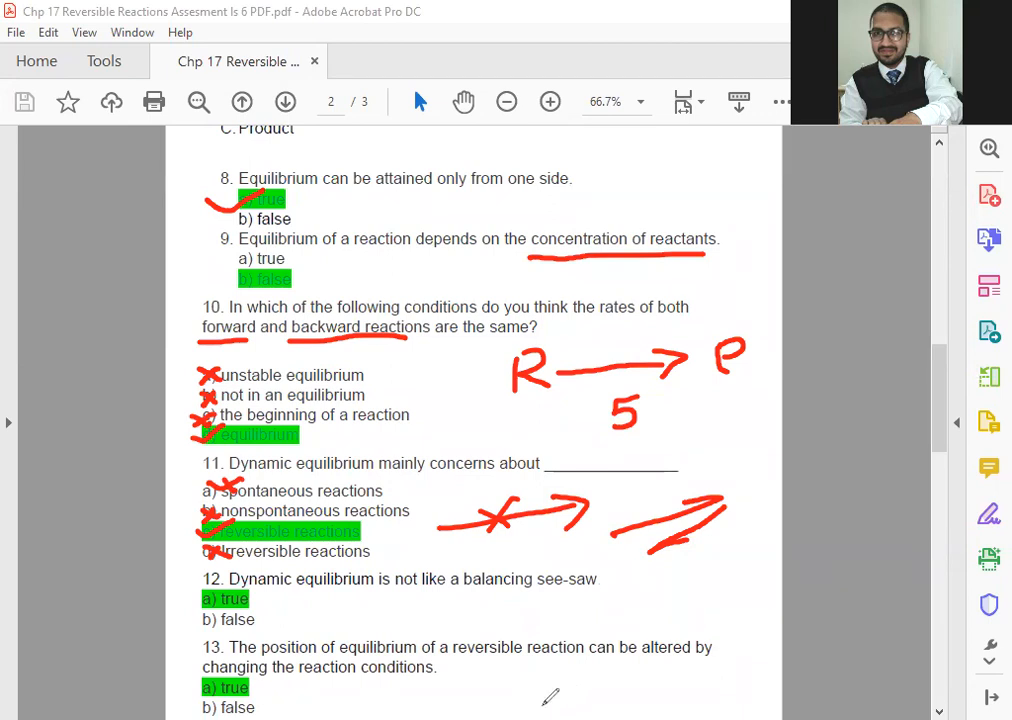
pyautogui.moveTo(548, 684)
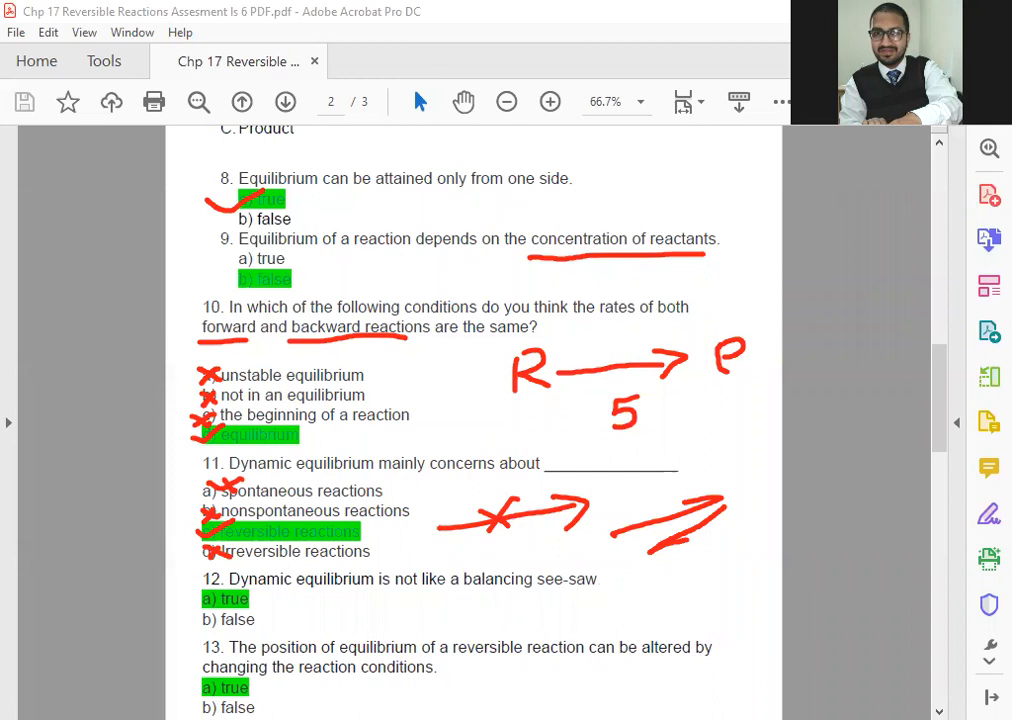
pyautogui.moveTo(348, 492)
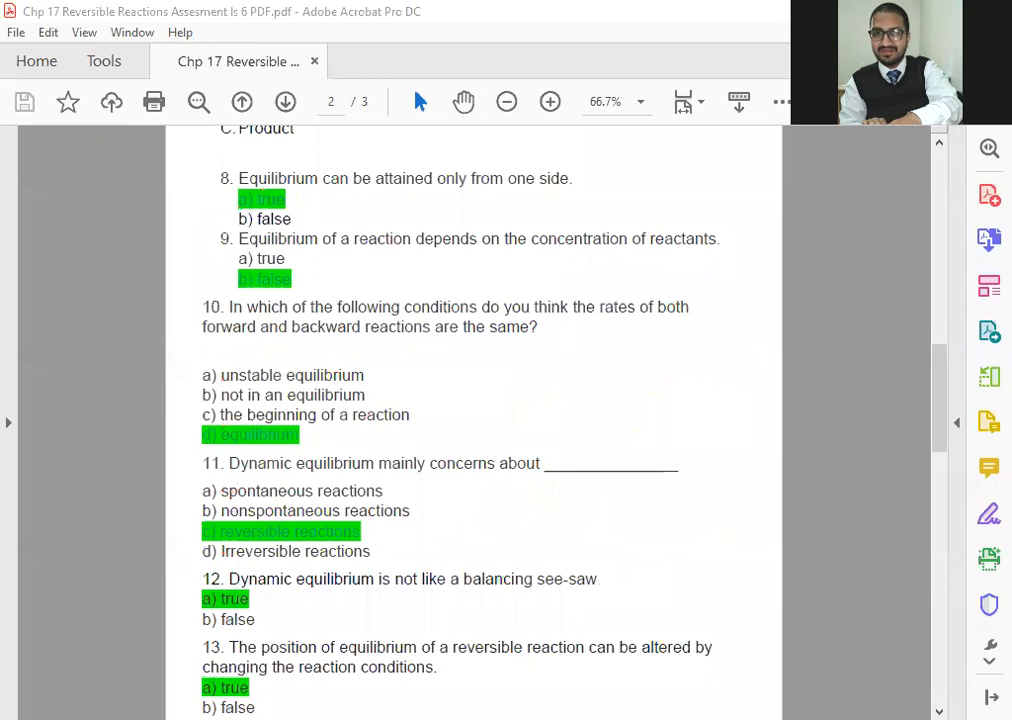
pyautogui.moveTo(504, 548)
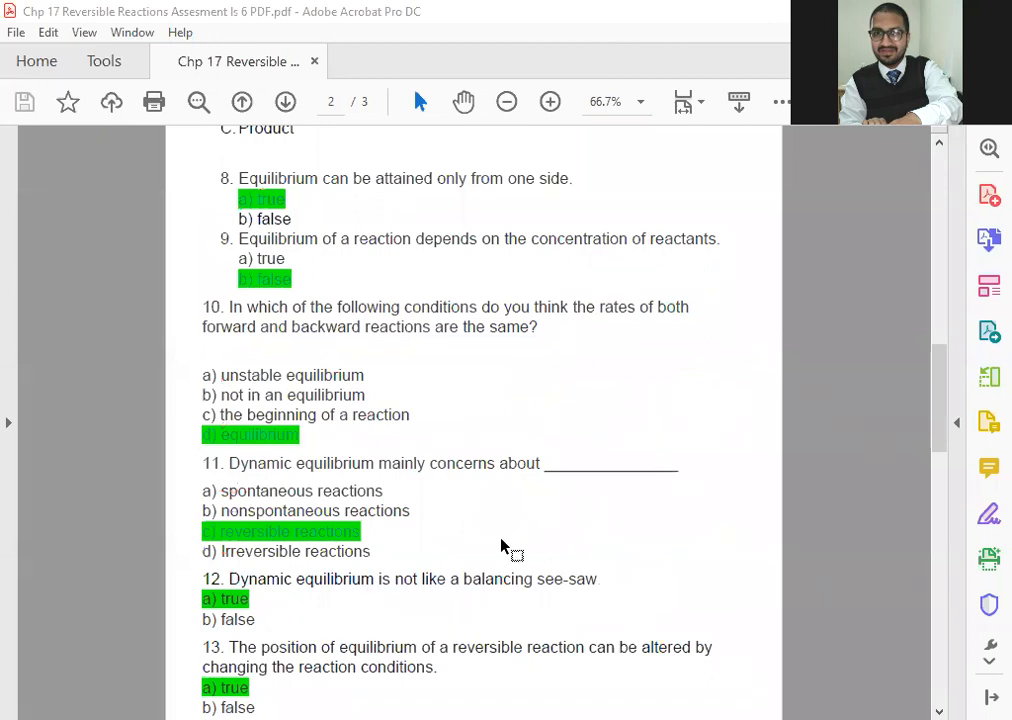
pyautogui.moveTo(510, 528)
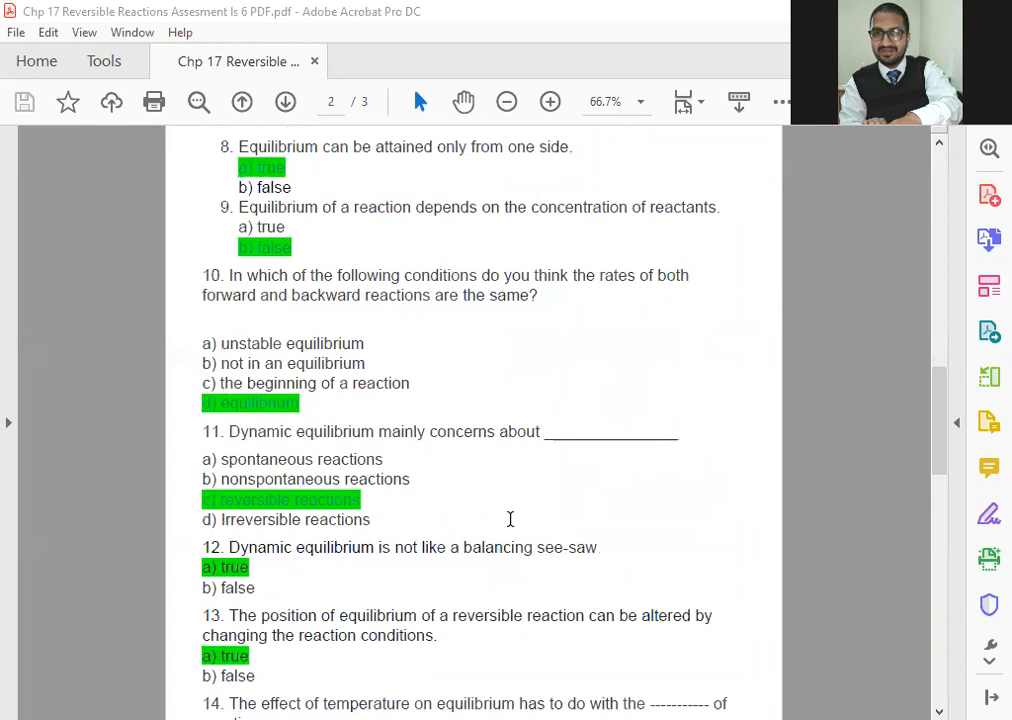
pyautogui.moveTo(516, 516)
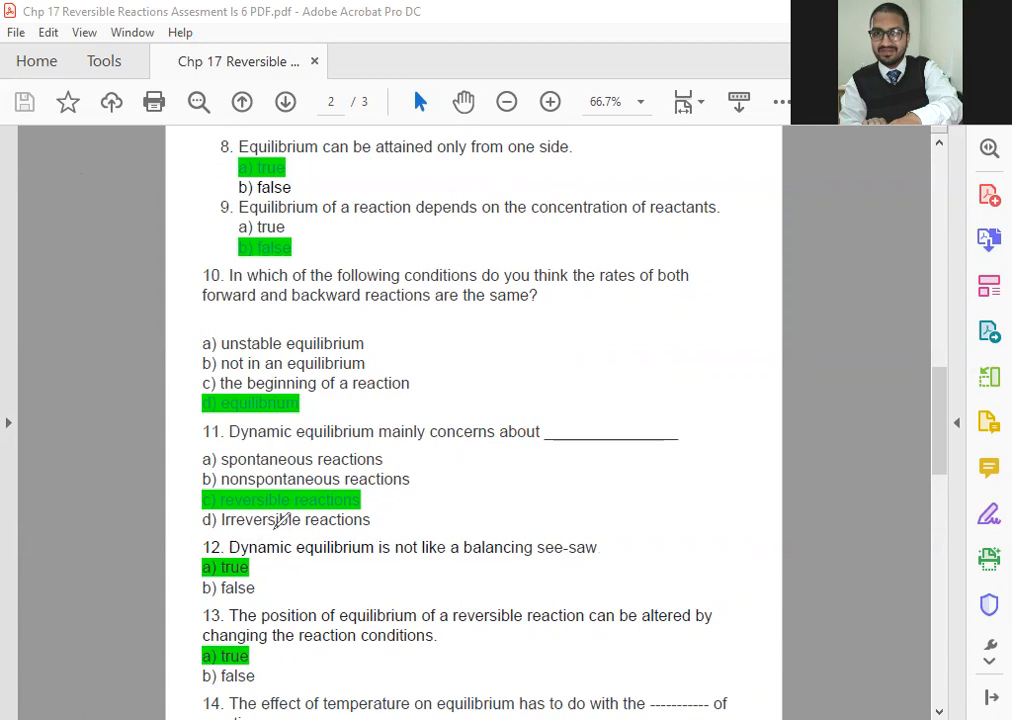
pyautogui.moveTo(490, 530)
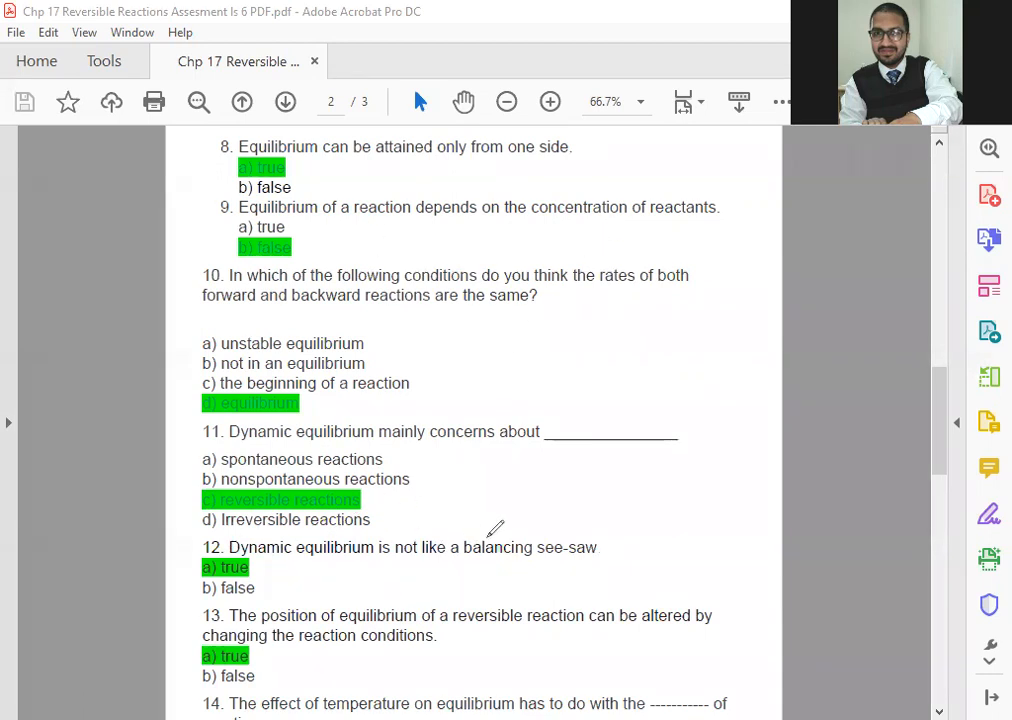
pyautogui.moveTo(464, 558); pyautogui.dragTo(578, 558)
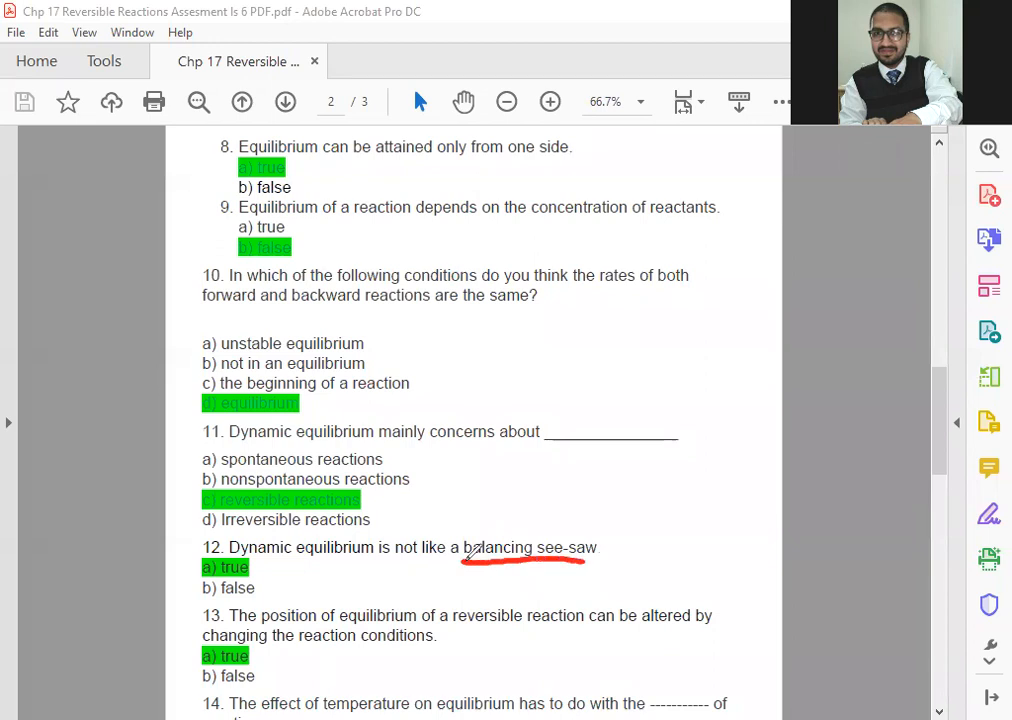
pyautogui.moveTo(470, 556); pyautogui.dragTo(600, 562)
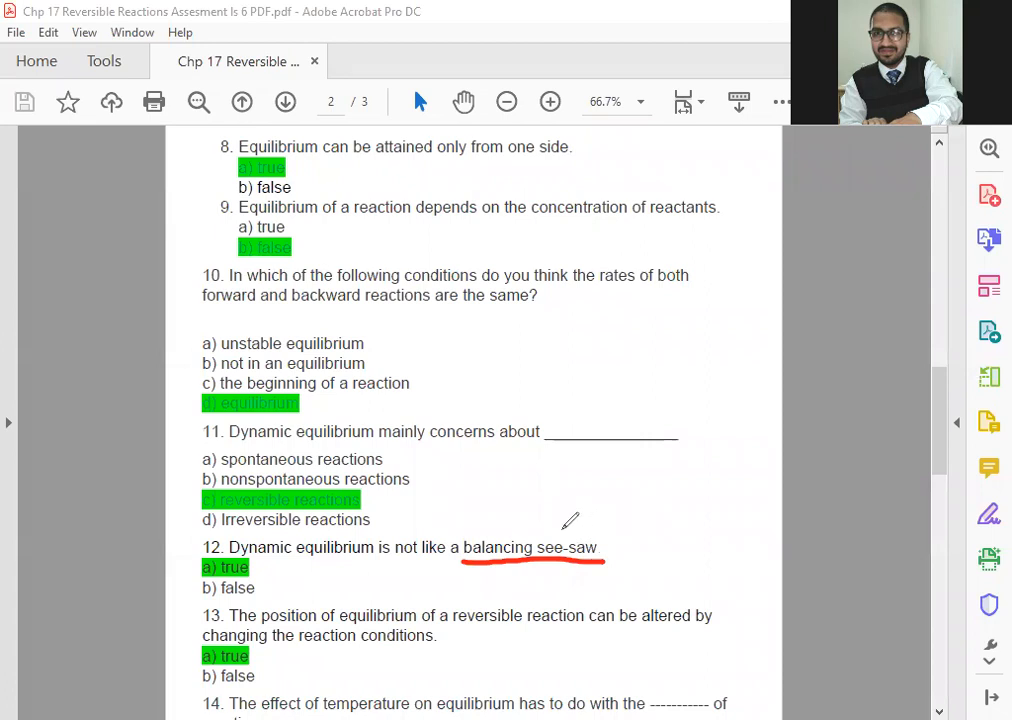
pyautogui.moveTo(590, 508)
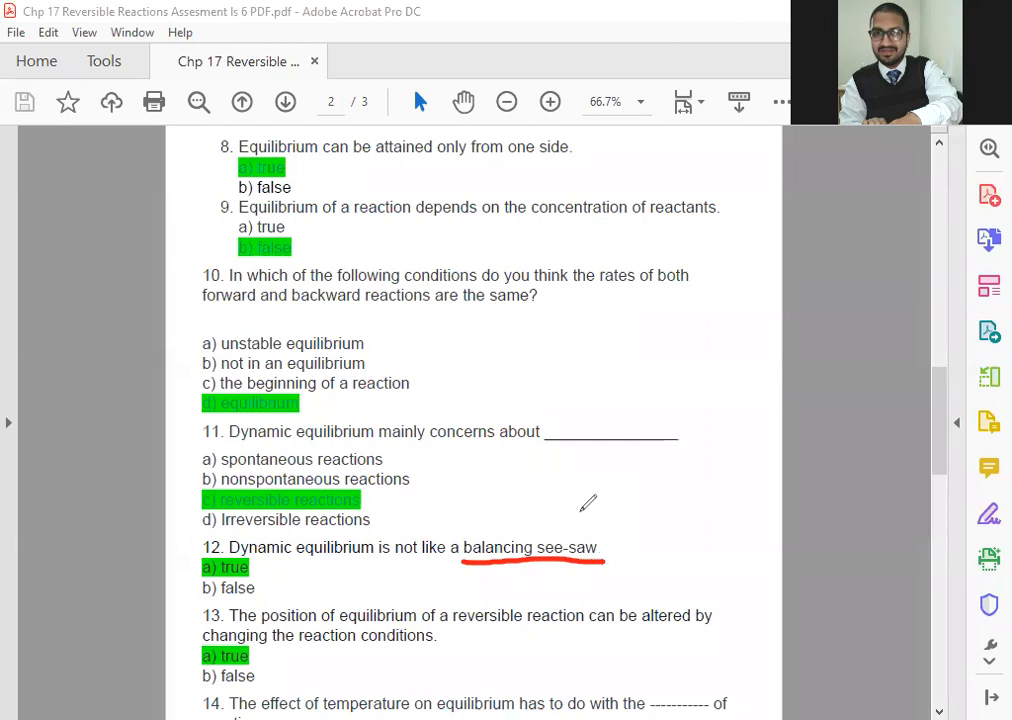
pyautogui.moveTo(598, 516)
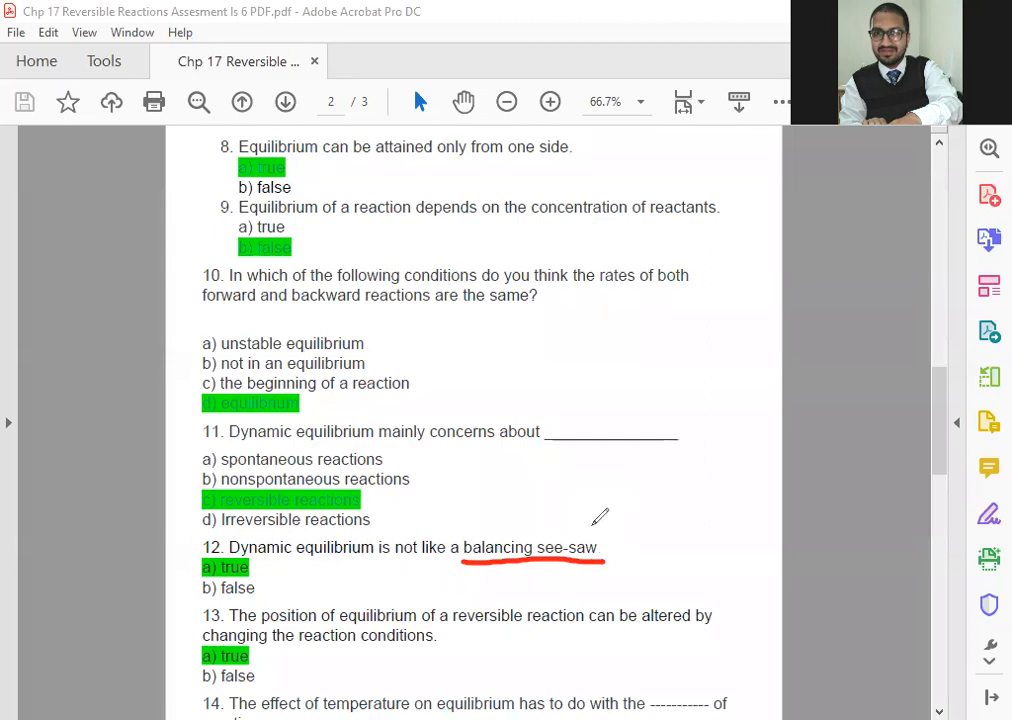
pyautogui.moveTo(588, 516)
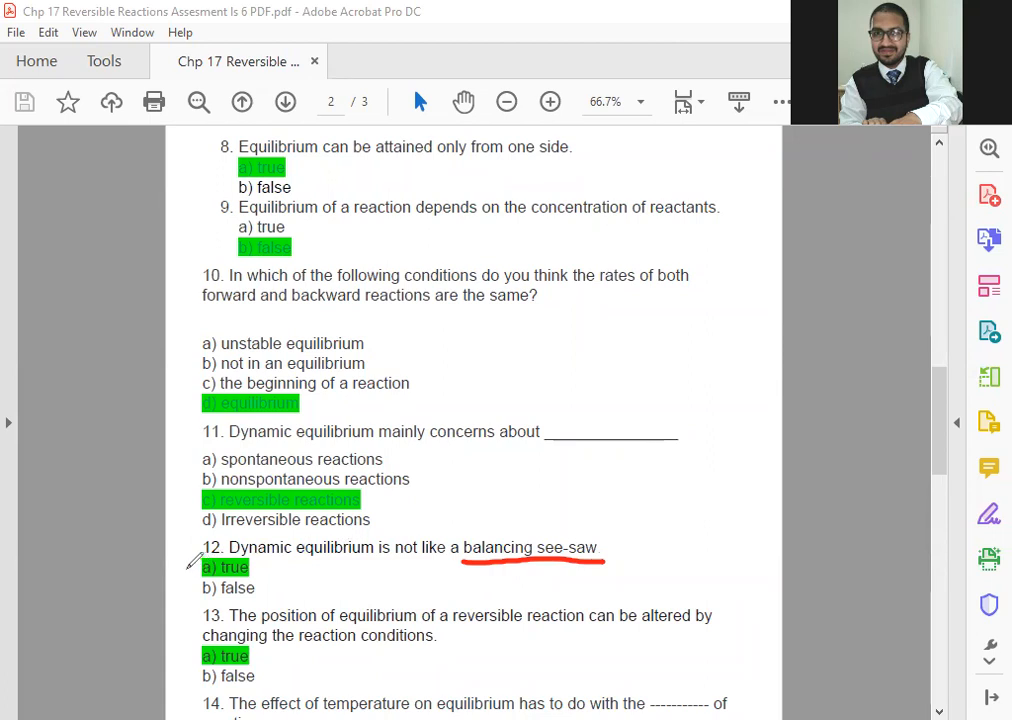
pyautogui.moveTo(200, 568); pyautogui.dragTo(250, 560)
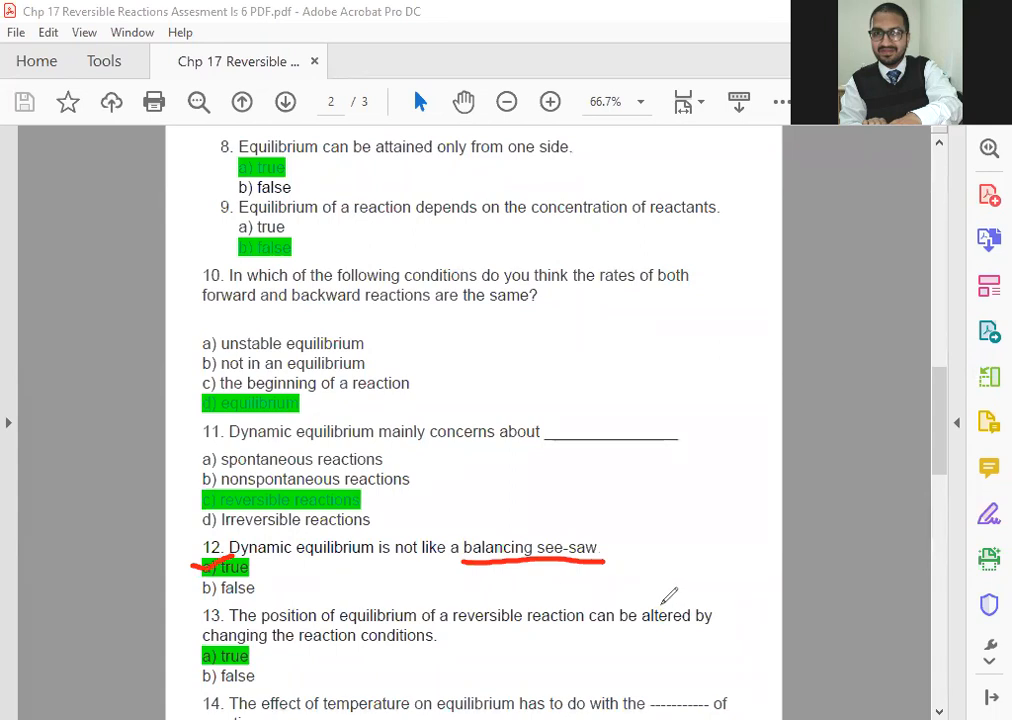
pyautogui.moveTo(650, 620); pyautogui.dragTo(690, 600)
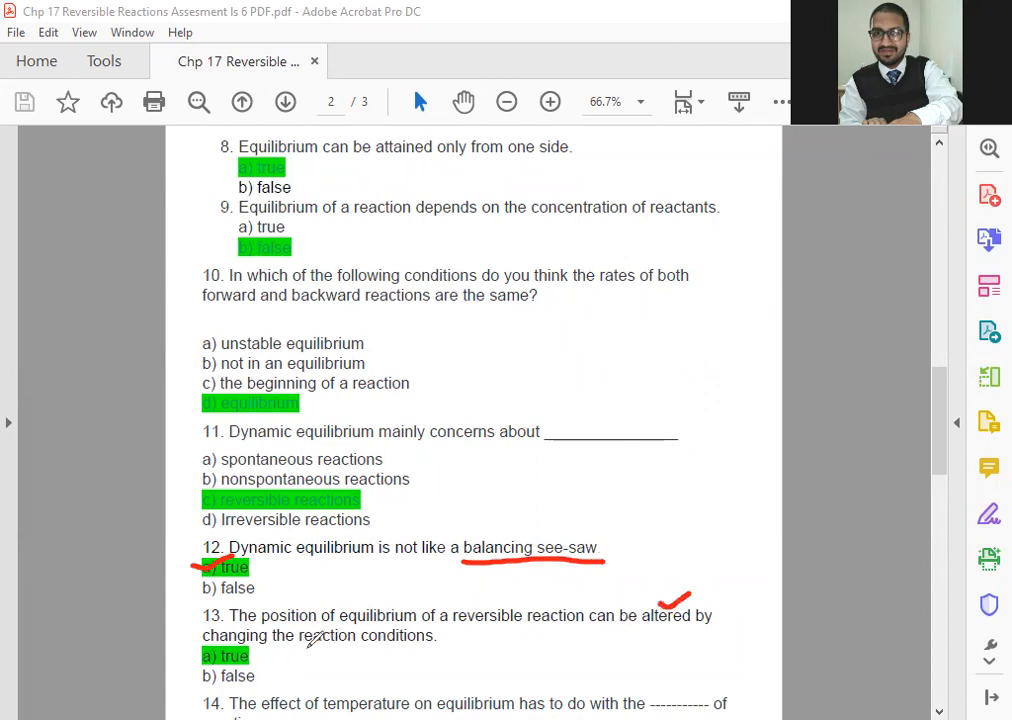
pyautogui.moveTo(292, 642); pyautogui.dragTo(436, 648)
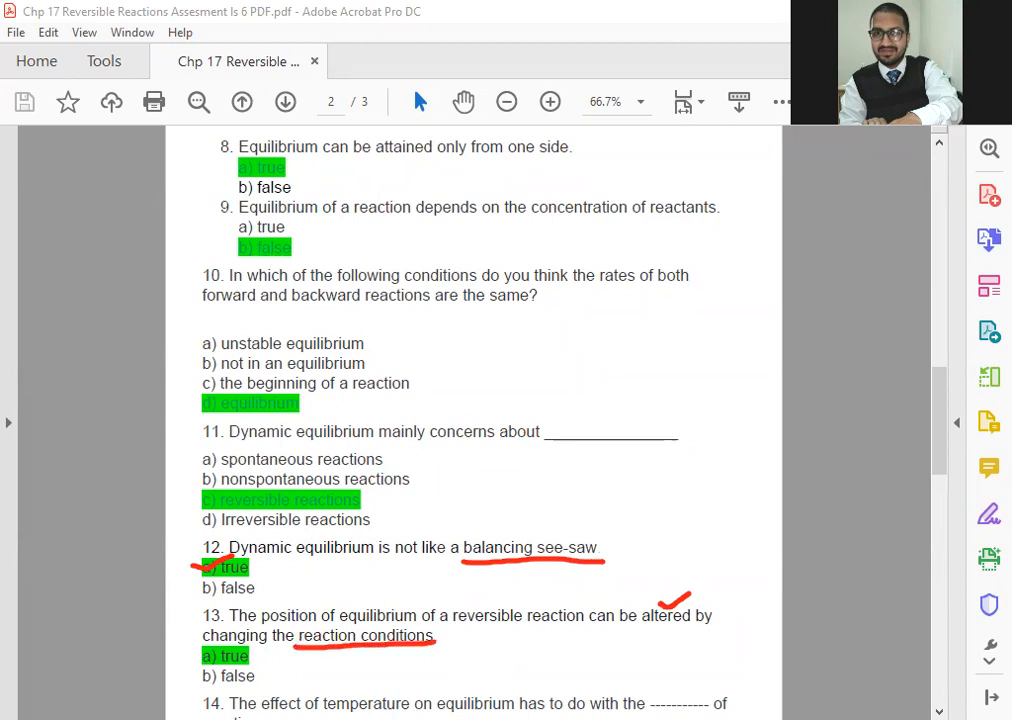
pyautogui.moveTo(462, 664)
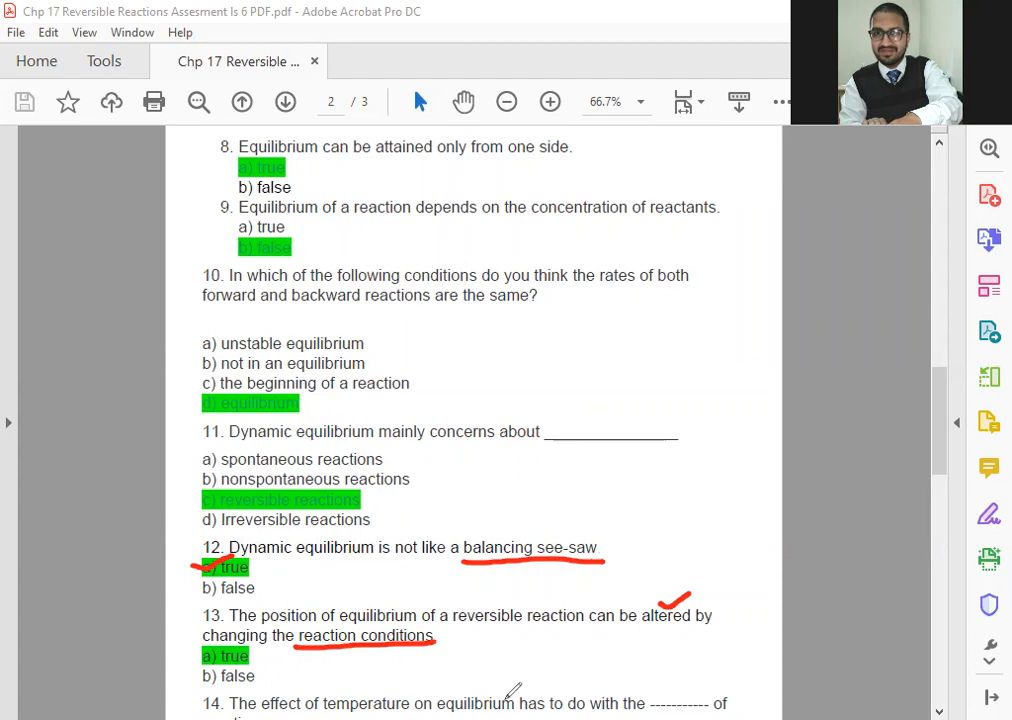
pyautogui.moveTo(268, 604)
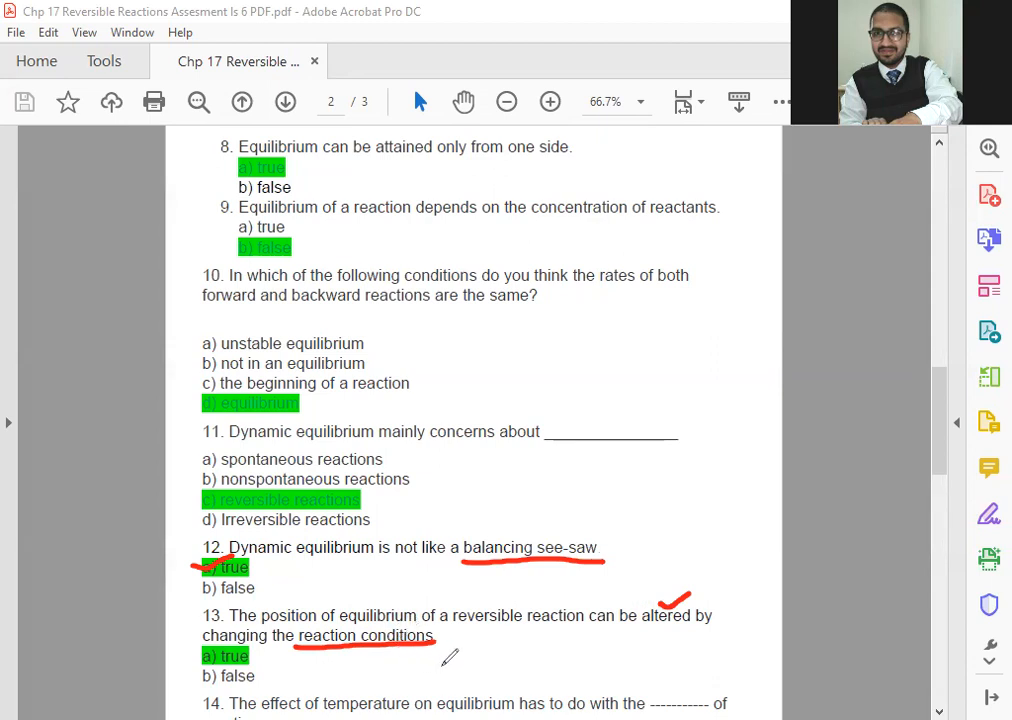
pyautogui.moveTo(432, 660)
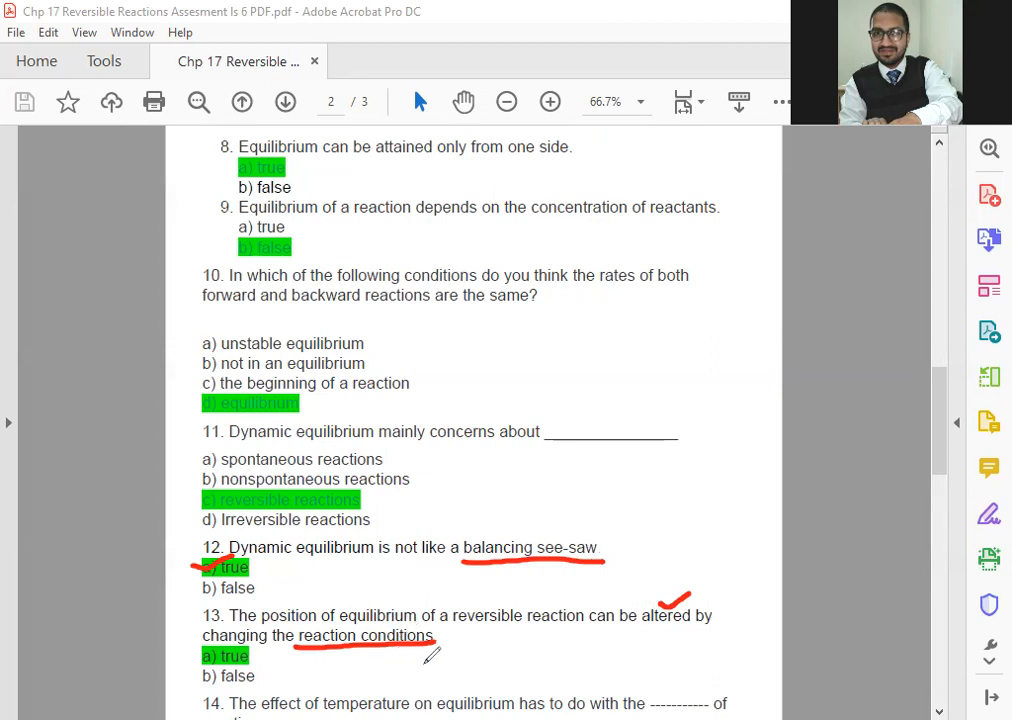
pyautogui.moveTo(408, 668)
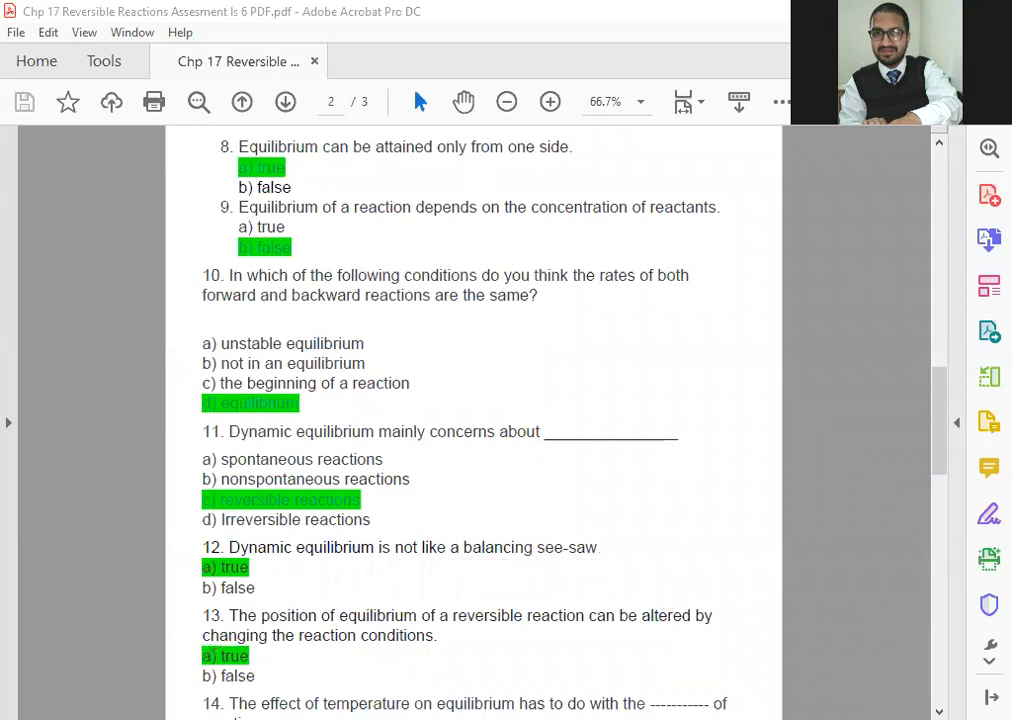
pyautogui.moveTo(436, 428)
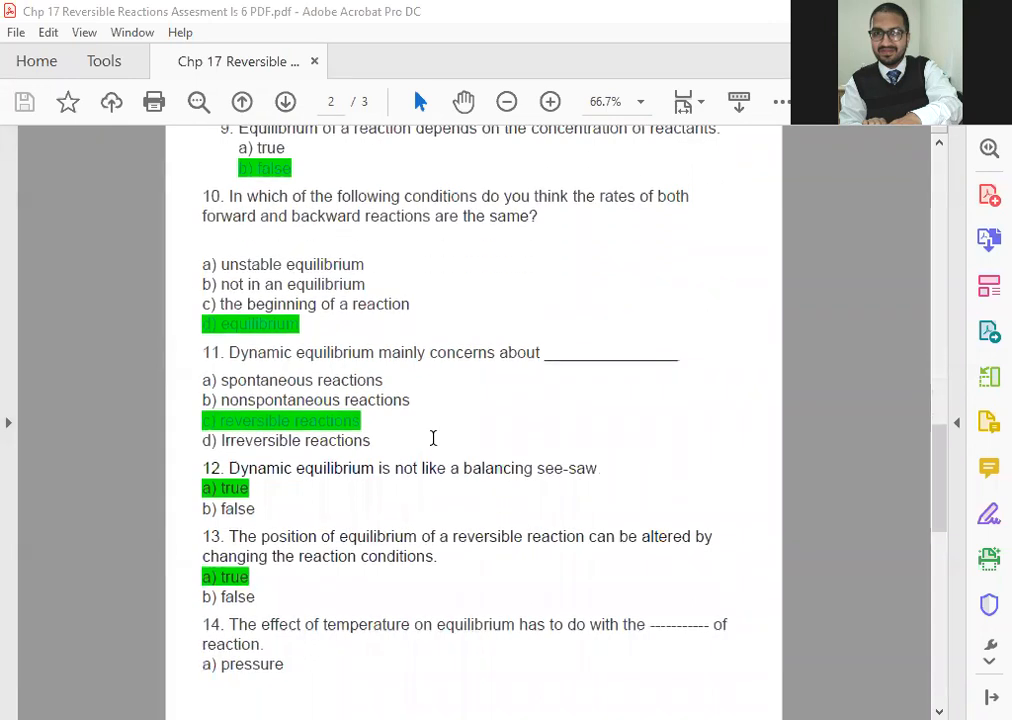
pyautogui.scroll(-3)
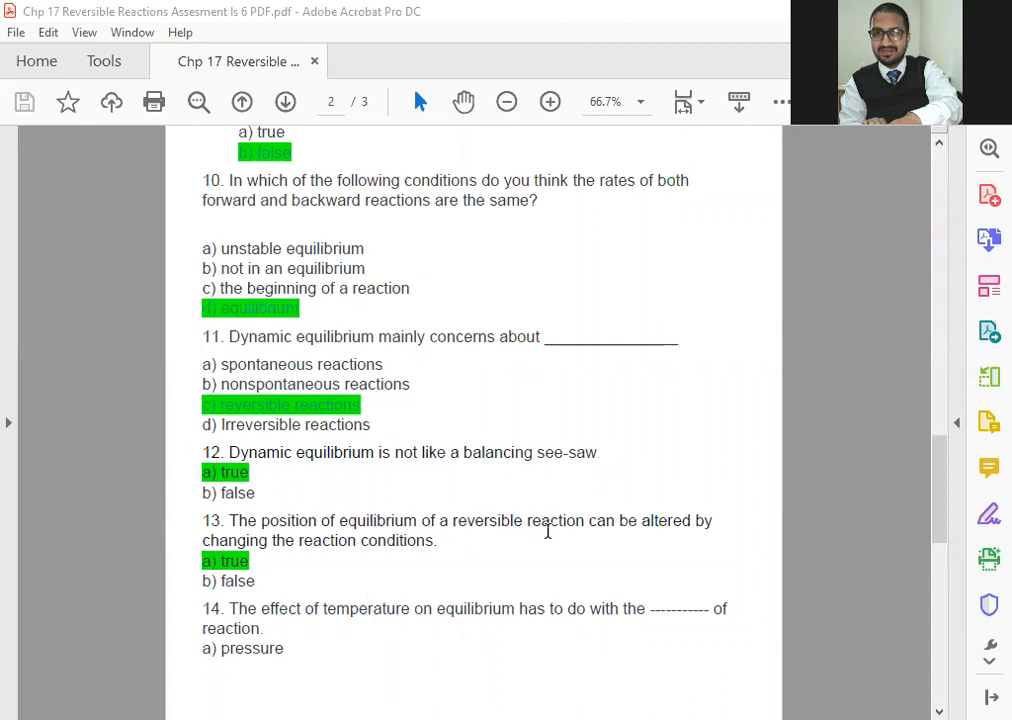
pyautogui.moveTo(410, 550)
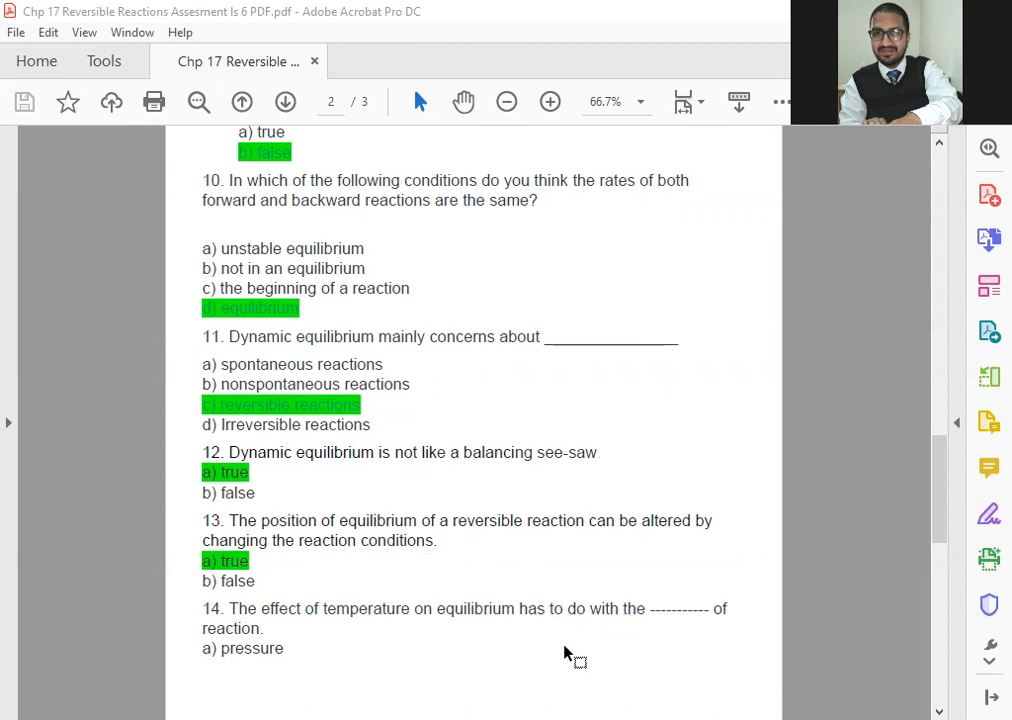
pyautogui.moveTo(504, 664)
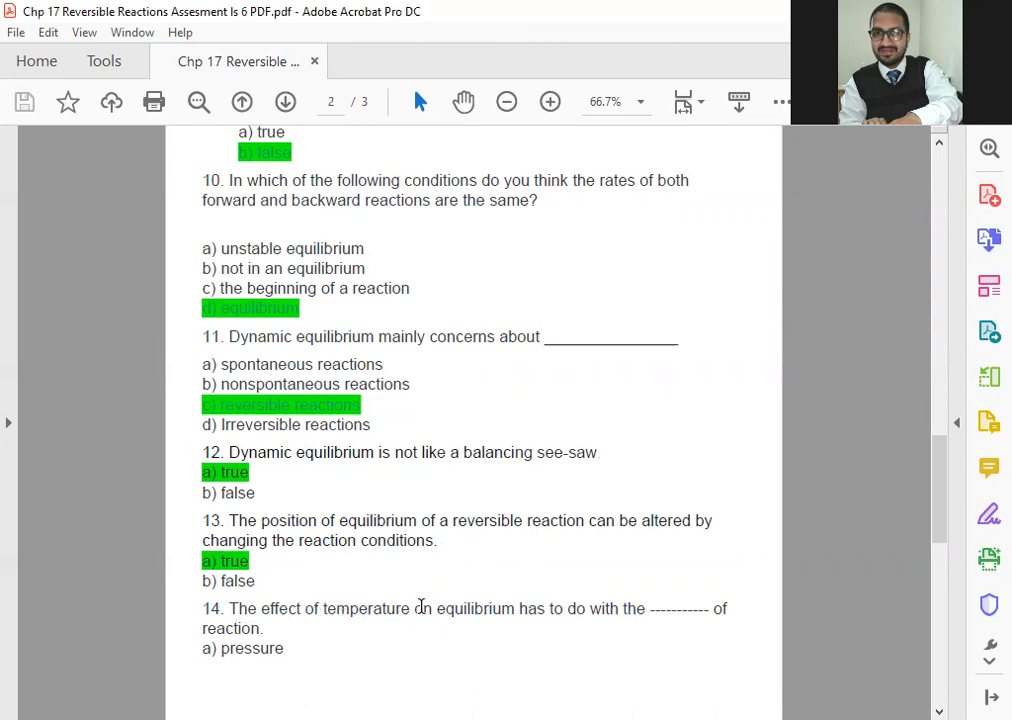
pyautogui.doubleClick(372, 608)
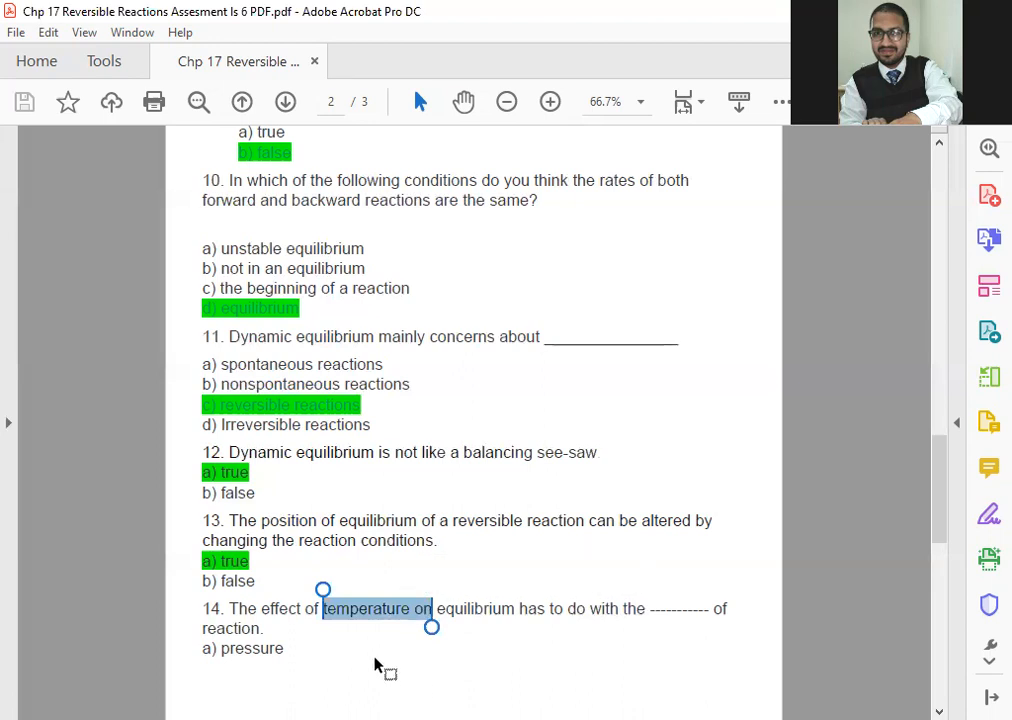
# Scroll down to page 3 showing questions 15 to 19
pyautogui.scroll(-3)
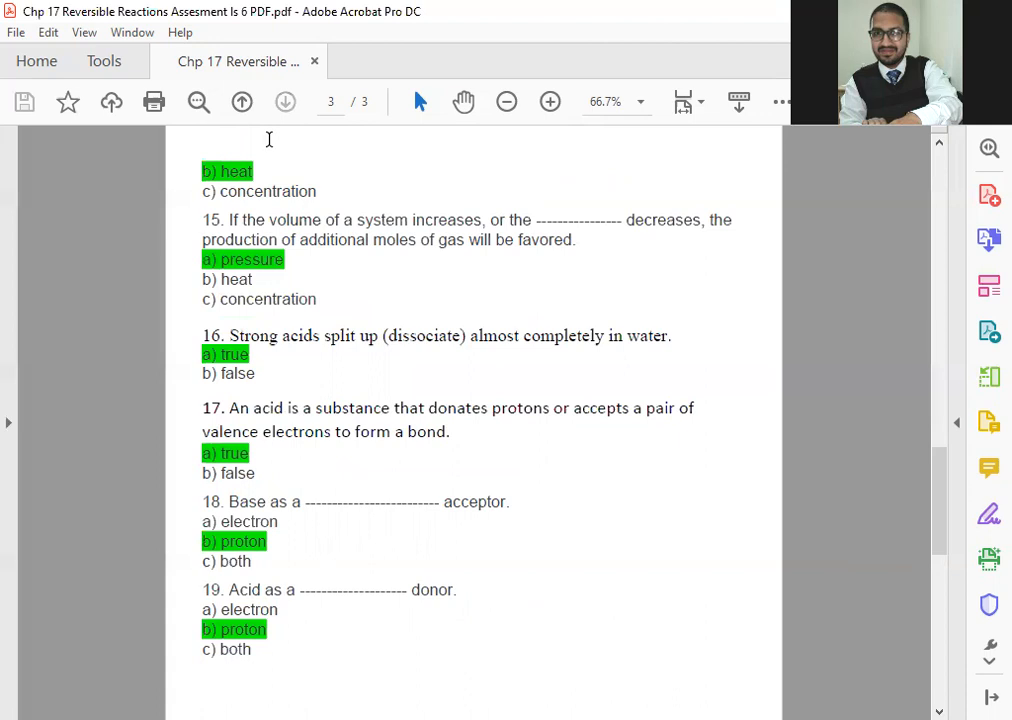
pyautogui.moveTo(272, 136)
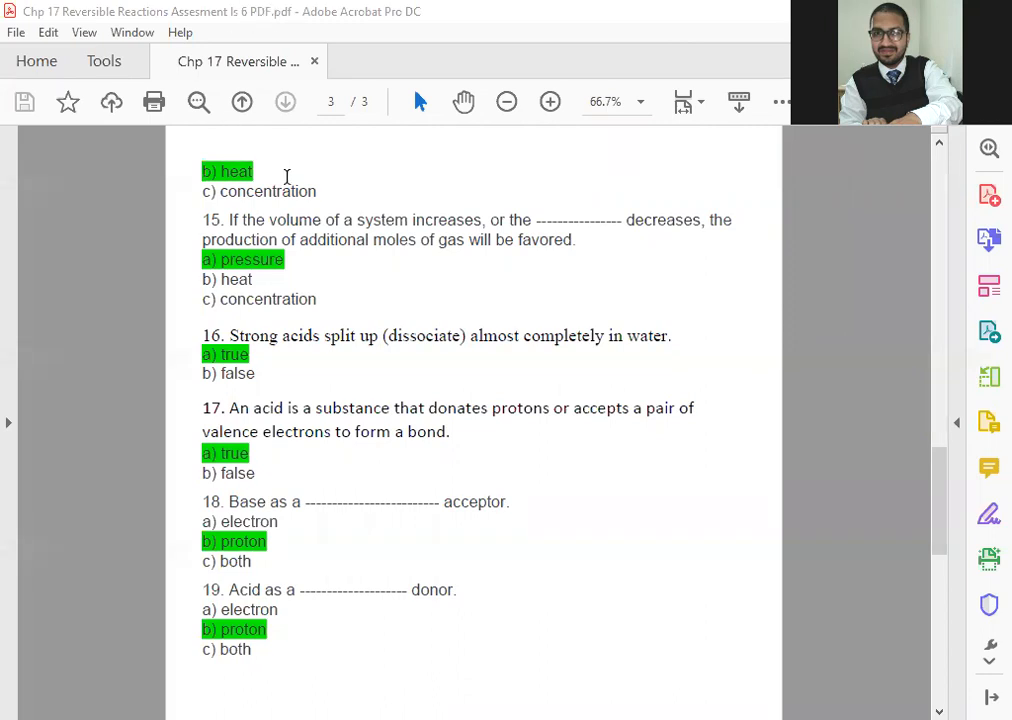
pyautogui.moveTo(224, 244)
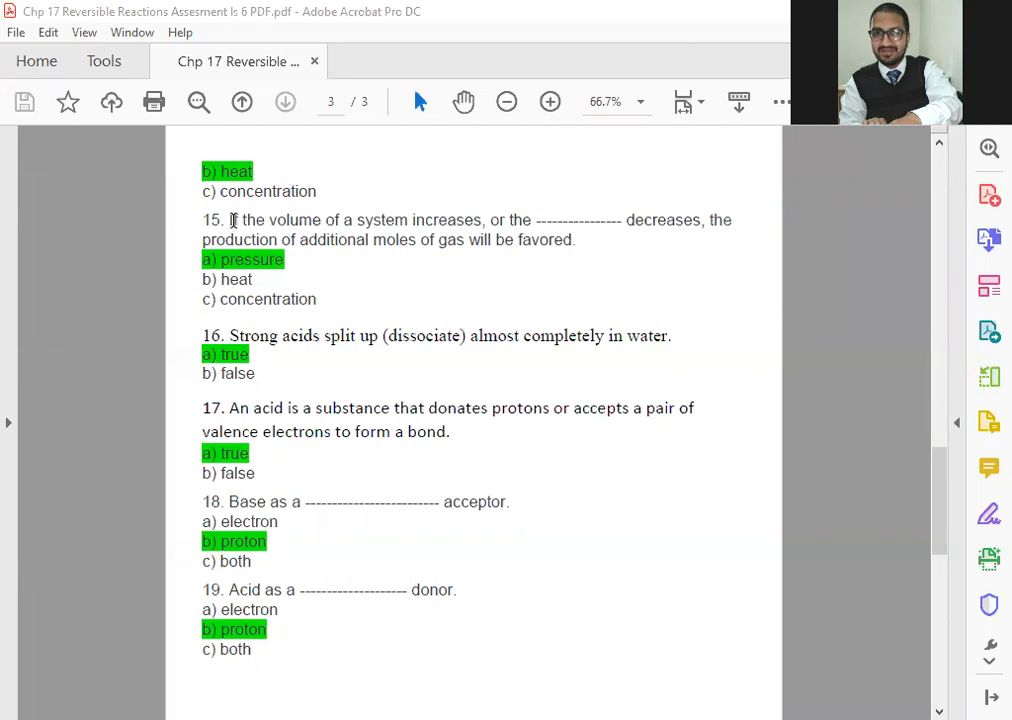
pyautogui.moveTo(454, 220)
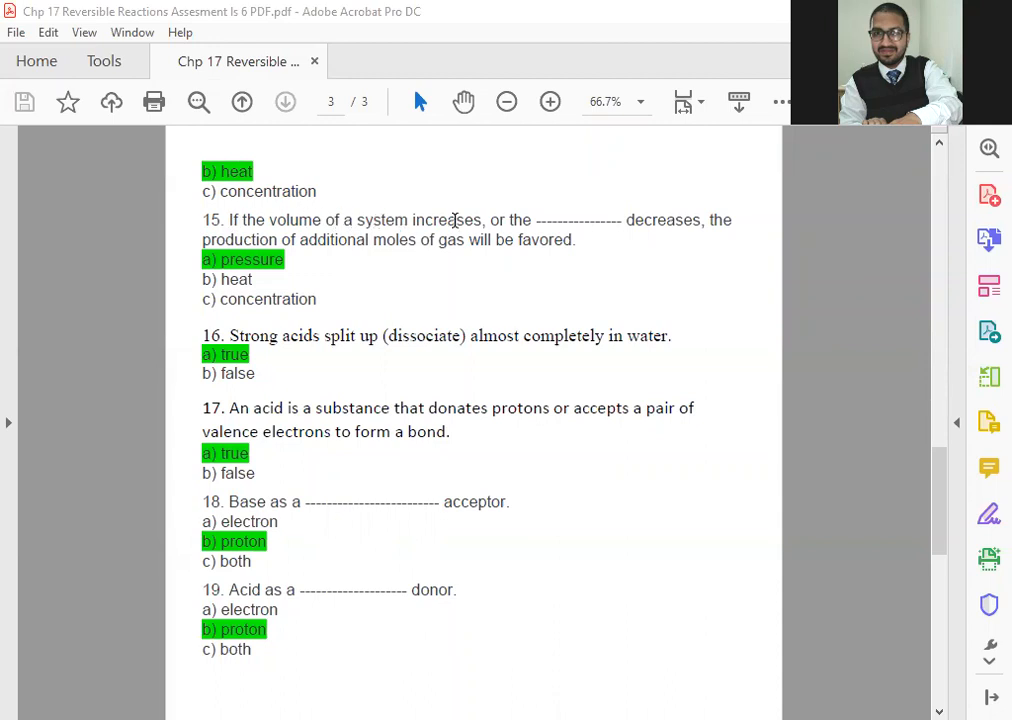
pyautogui.moveTo(448, 216)
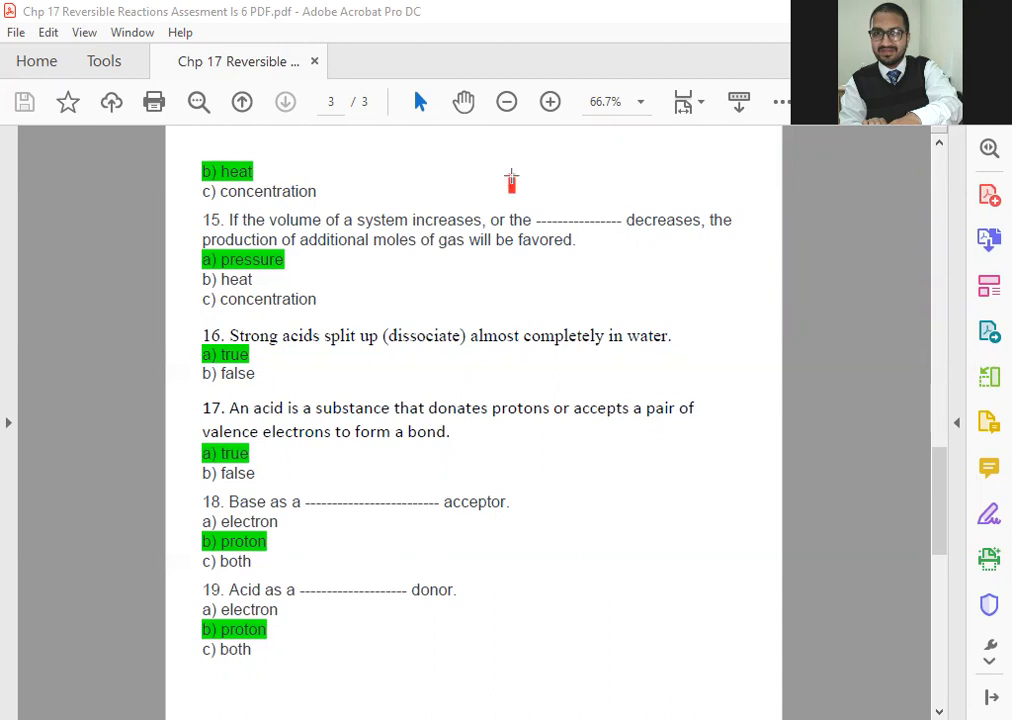
# Draw red boxes over question 15 and across questions 16-17 on page 3
pyautogui.moveTo(510, 182); pyautogui.dragTo(698, 298)
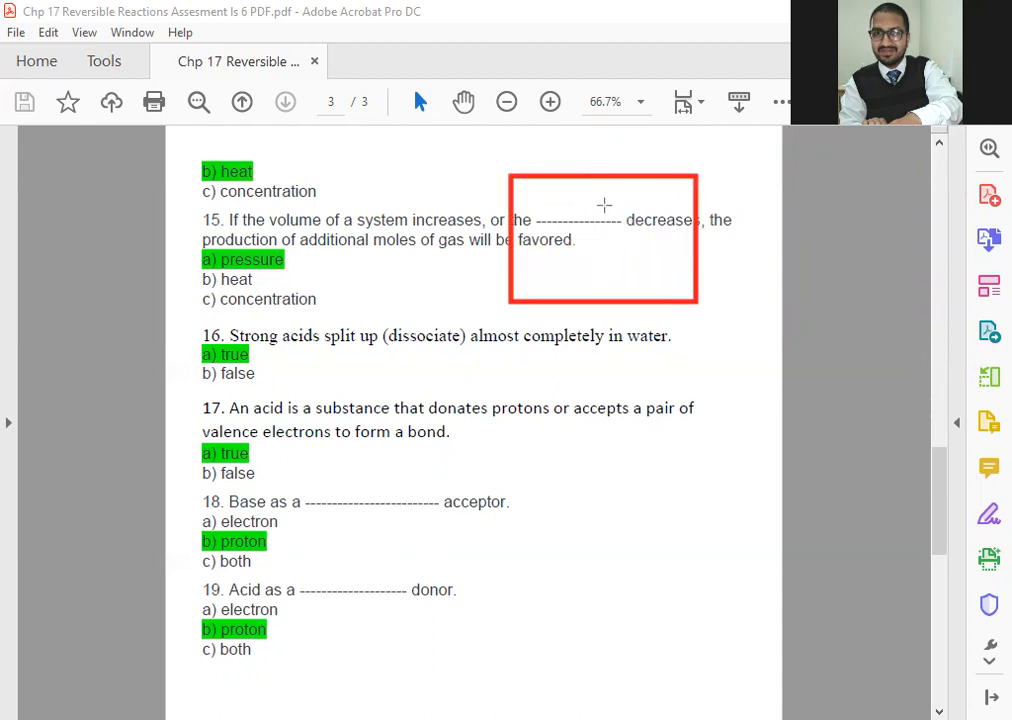
pyautogui.moveTo(588, 248)
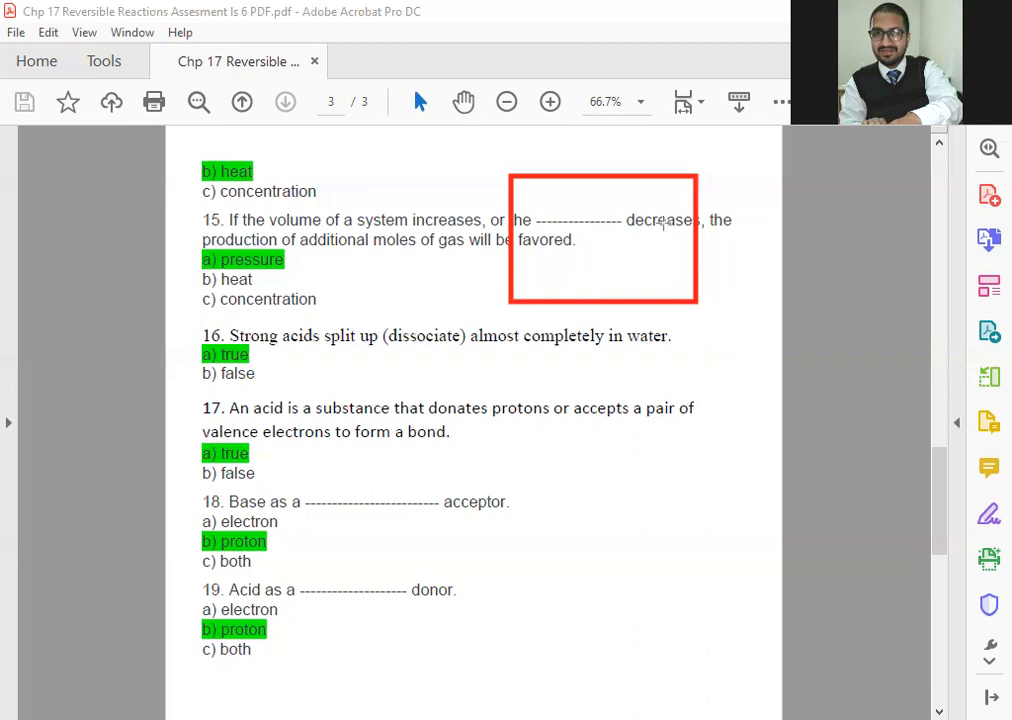
pyautogui.moveTo(556, 328); pyautogui.dragTo(728, 536)
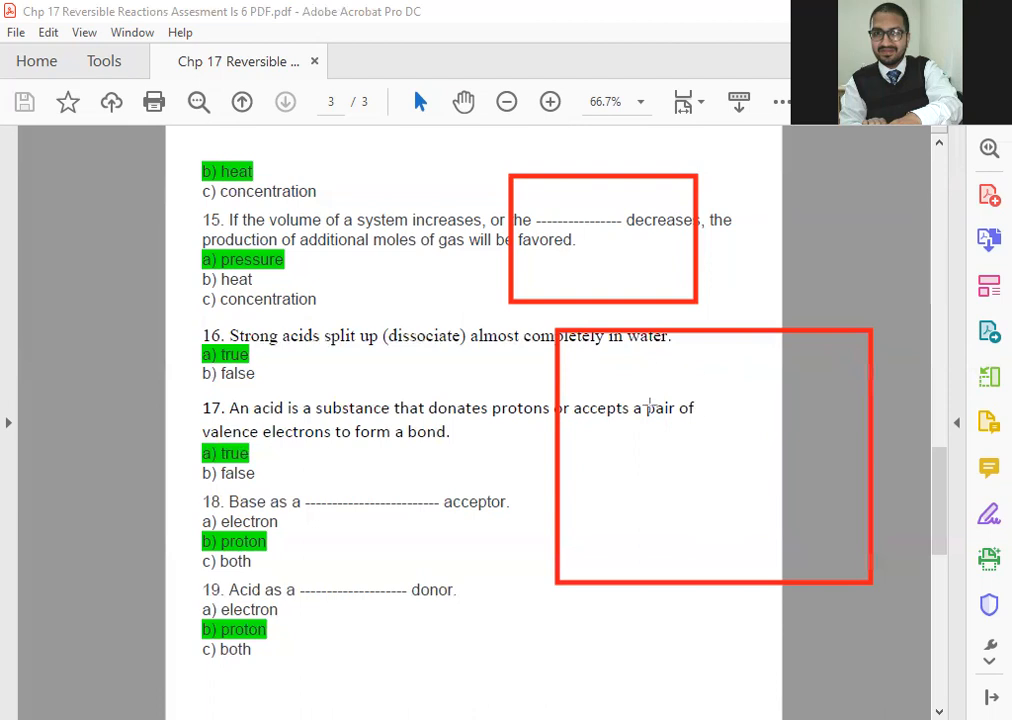
pyautogui.moveTo(672, 424)
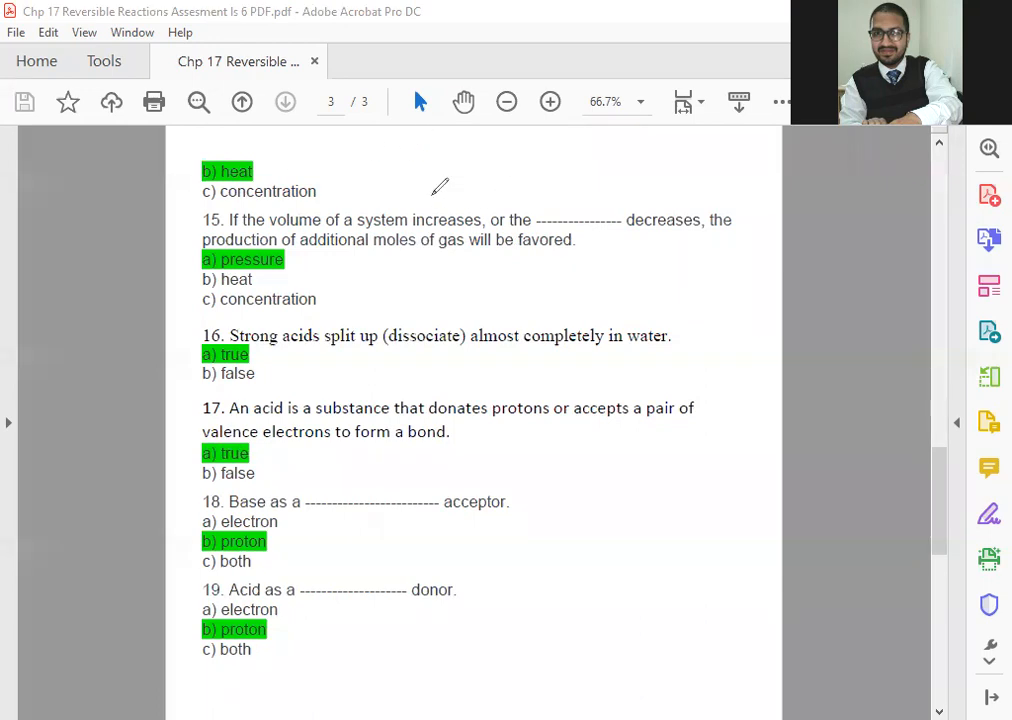
pyautogui.moveTo(578, 202)
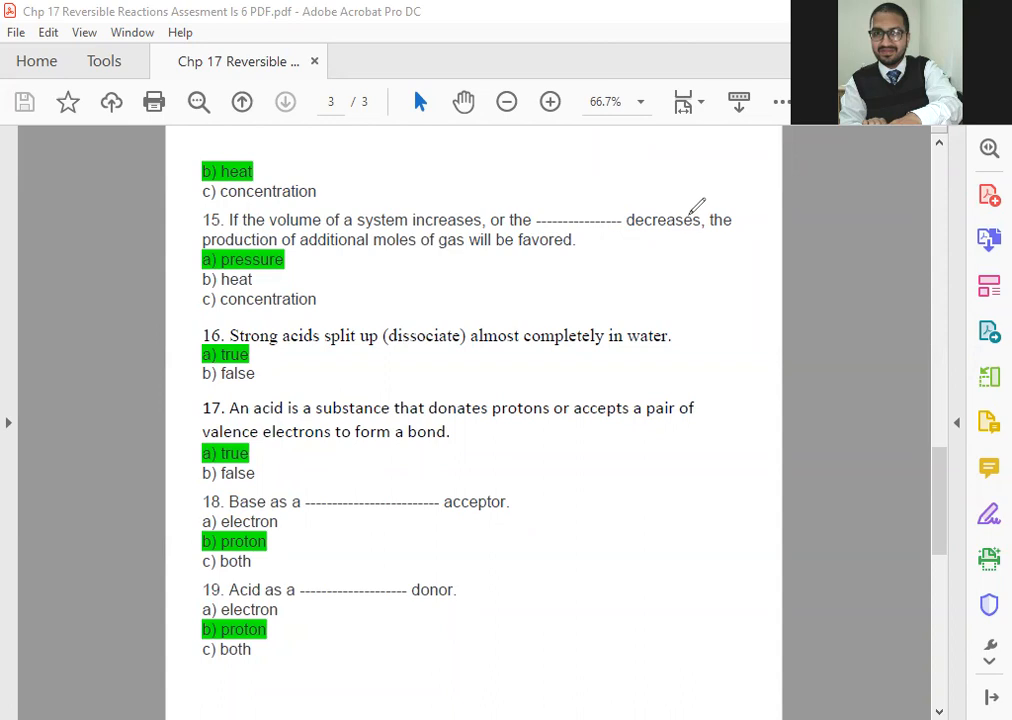
pyautogui.moveTo(240, 220)
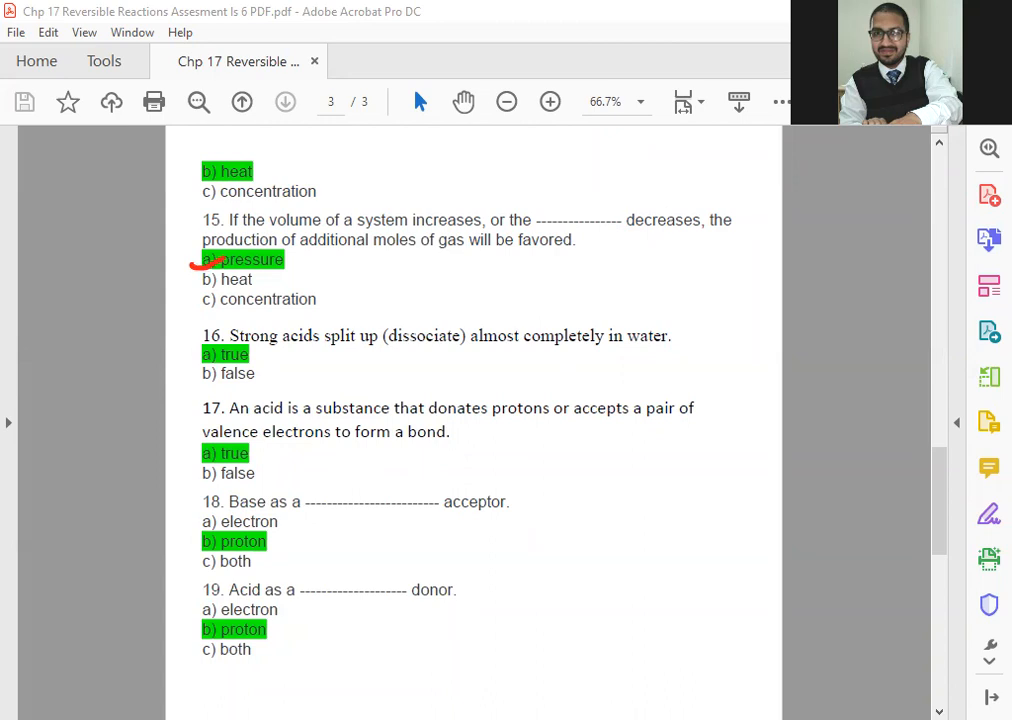
pyautogui.moveTo(404, 262)
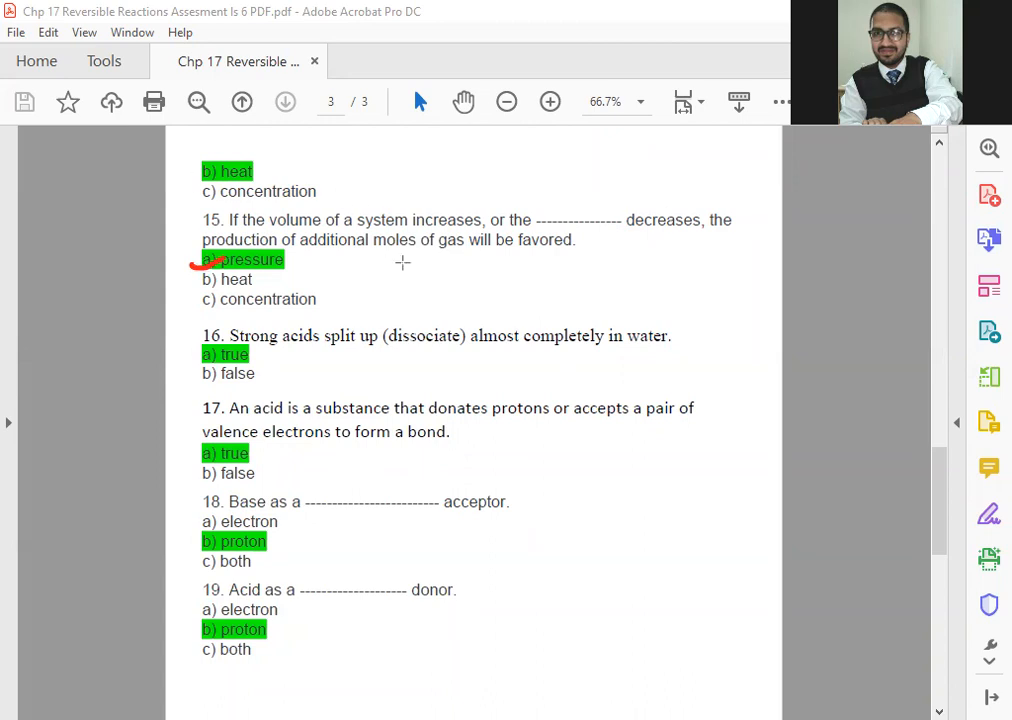
# Draw red rectangles around question 16's phrase and beside question 17
pyautogui.moveTo(404, 288); pyautogui.dragTo(552, 378)
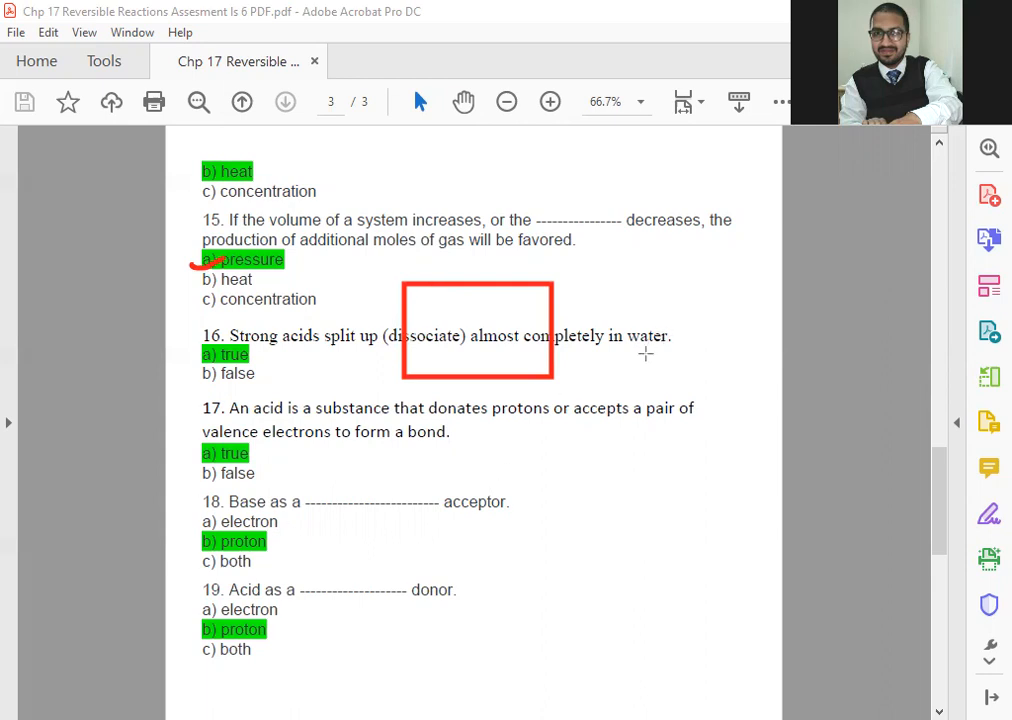
pyautogui.moveTo(612, 360); pyautogui.dragTo(936, 568)
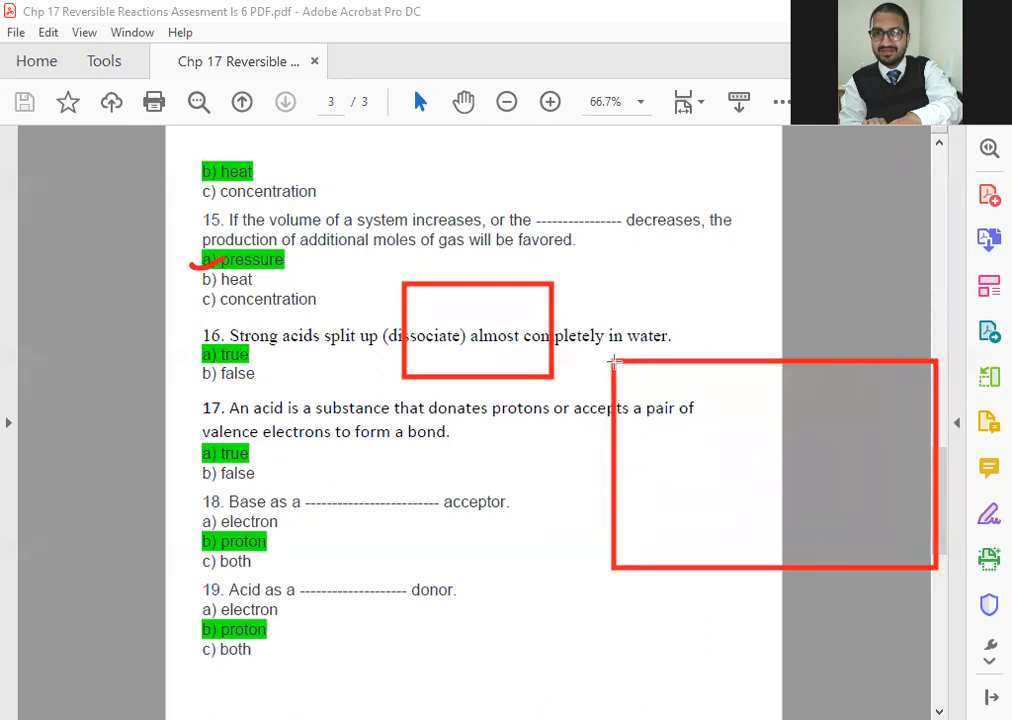
pyautogui.moveTo(844, 476)
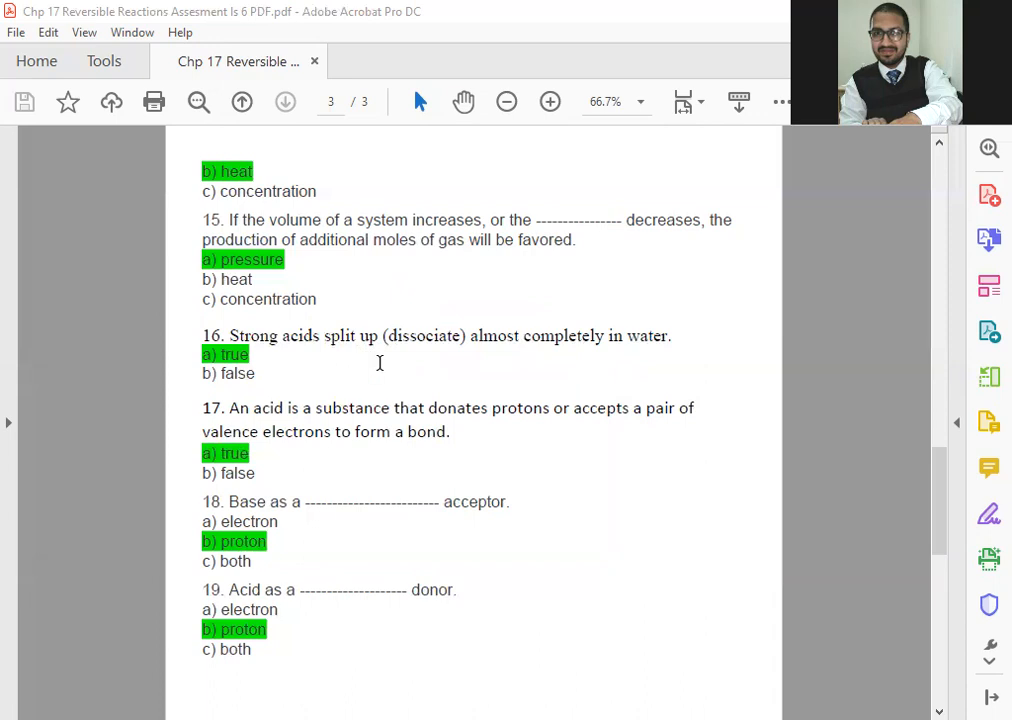
pyautogui.moveTo(576, 376)
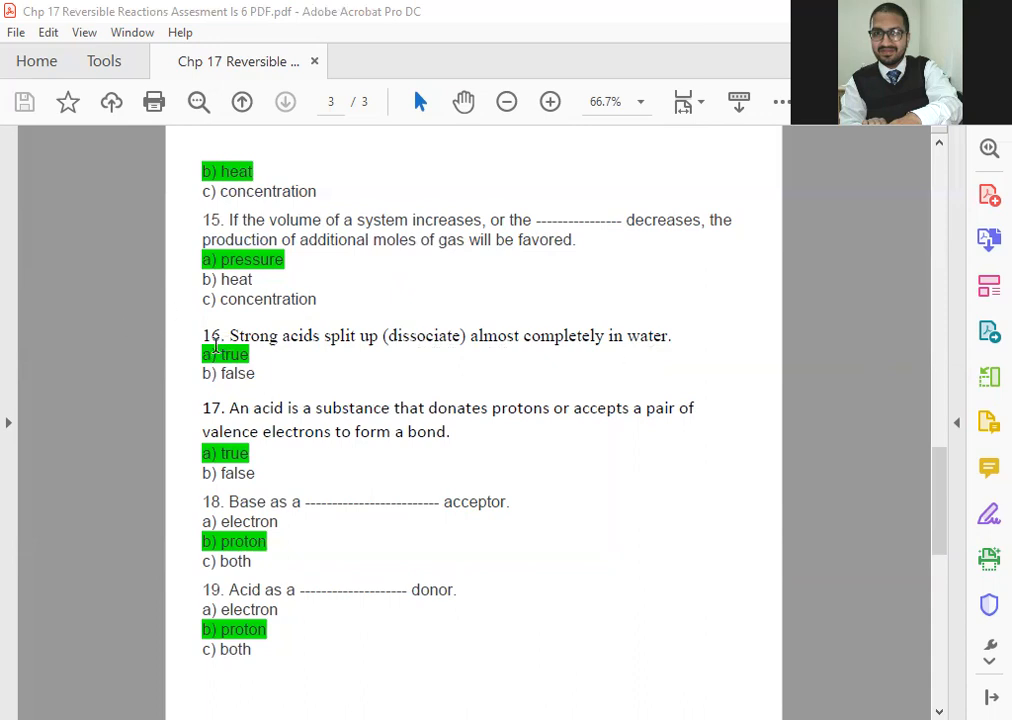
pyautogui.moveTo(184, 356)
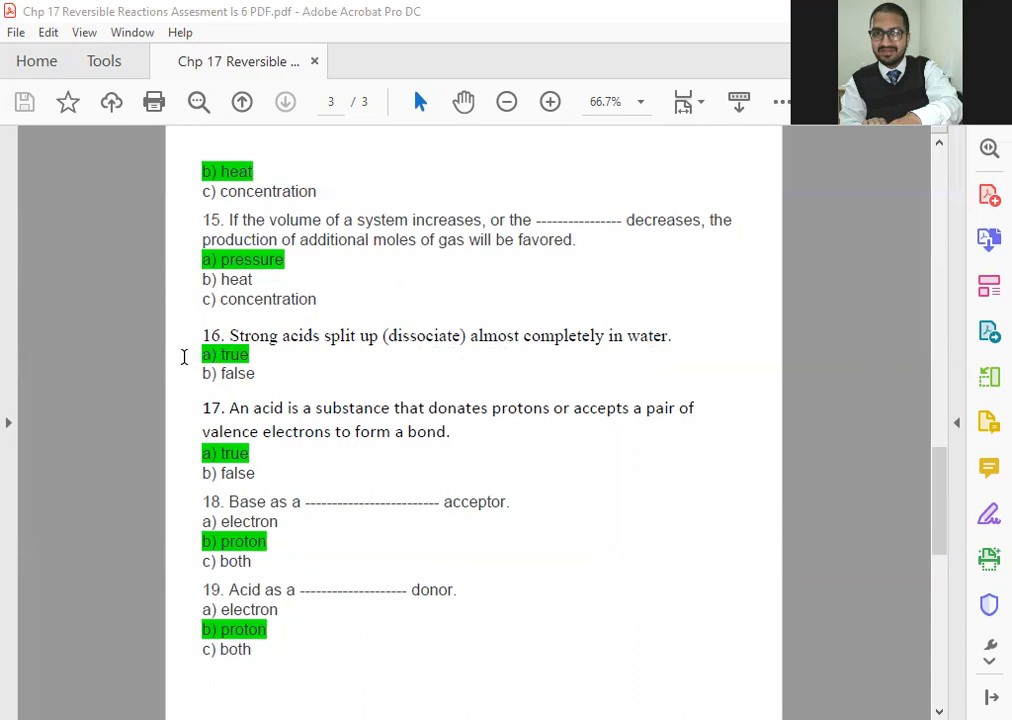
pyautogui.moveTo(180, 368)
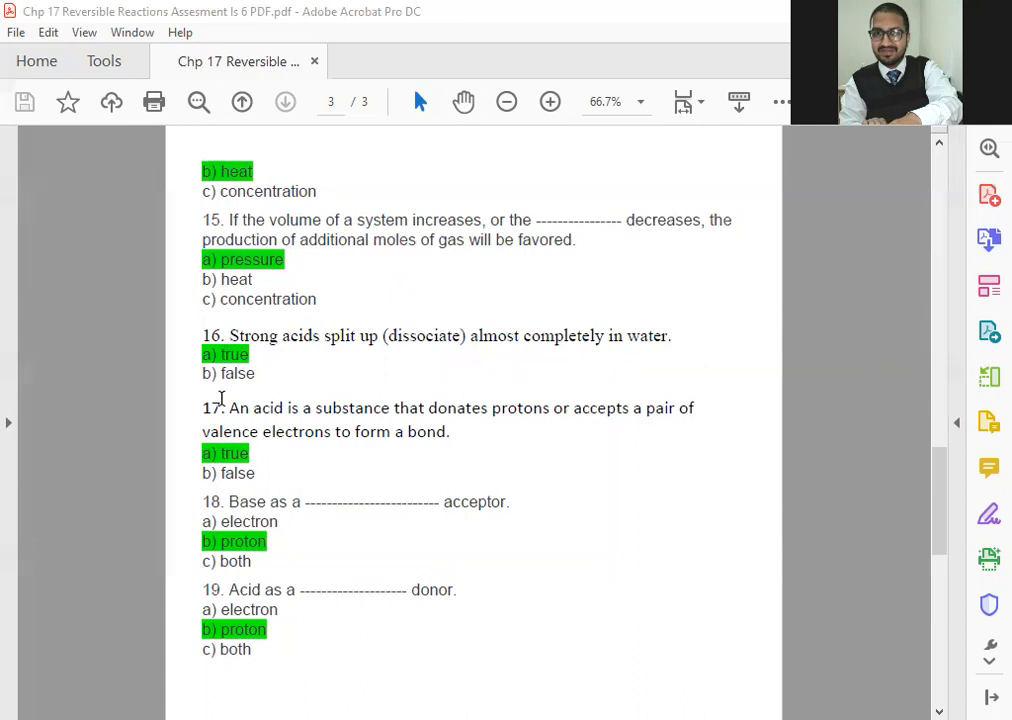
pyautogui.moveTo(330, 404)
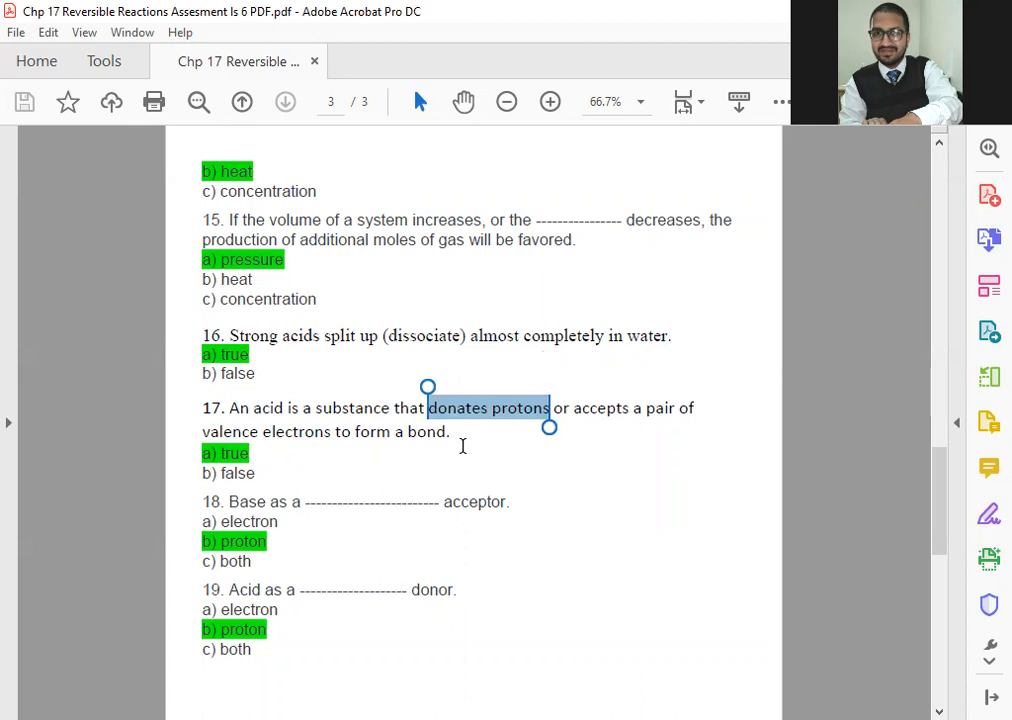
pyautogui.moveTo(464, 472)
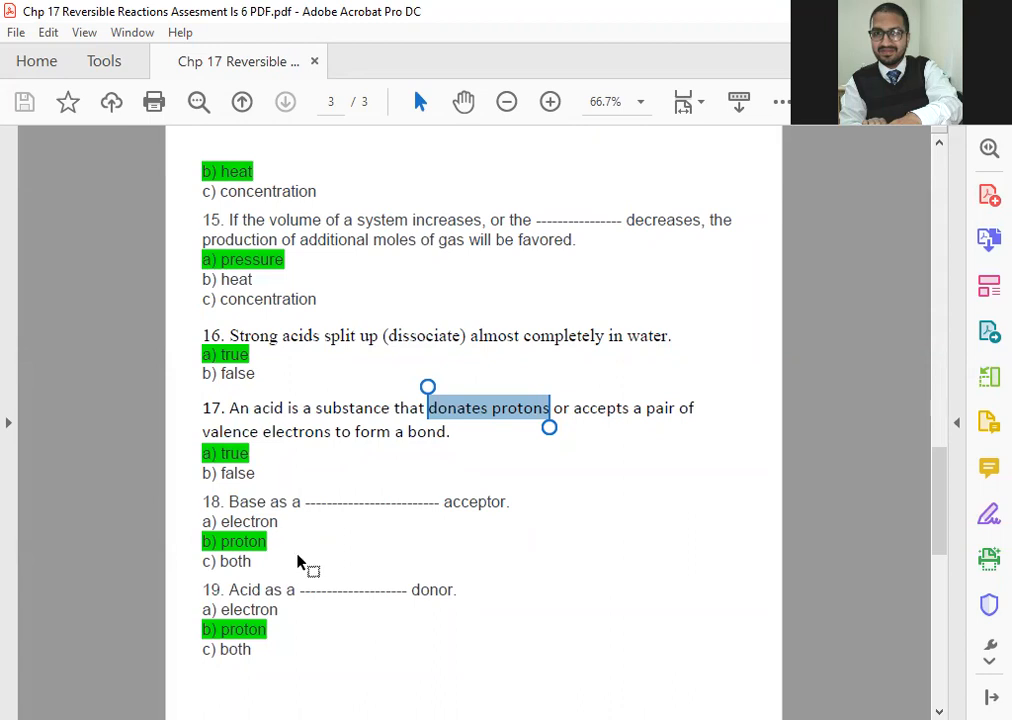
pyautogui.moveTo(296, 512)
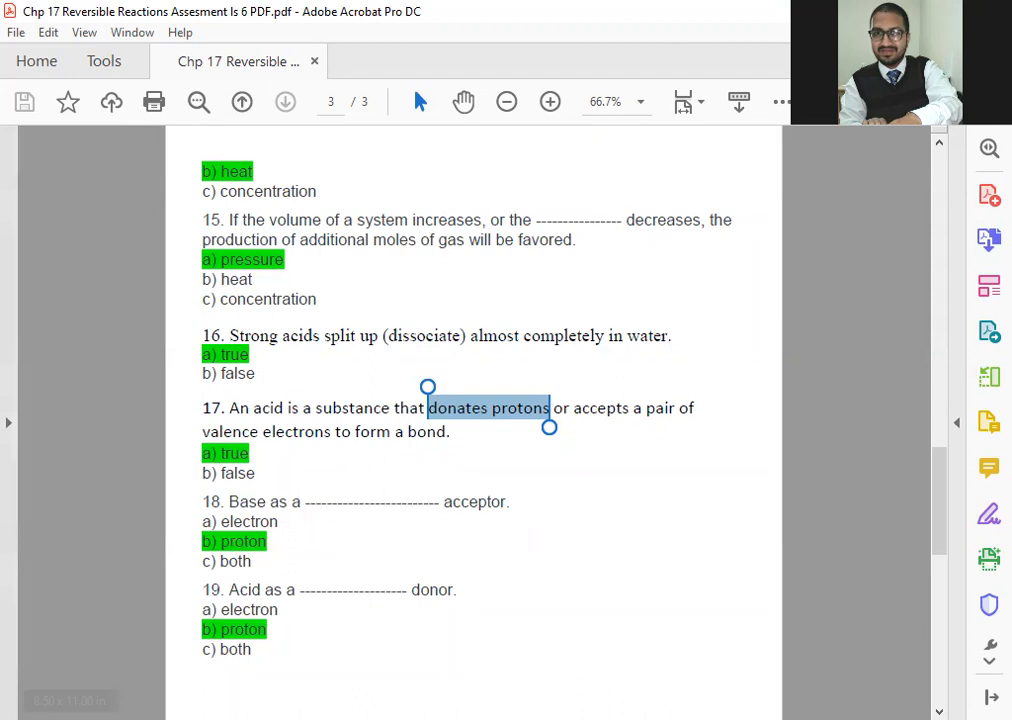
pyautogui.moveTo(368, 558)
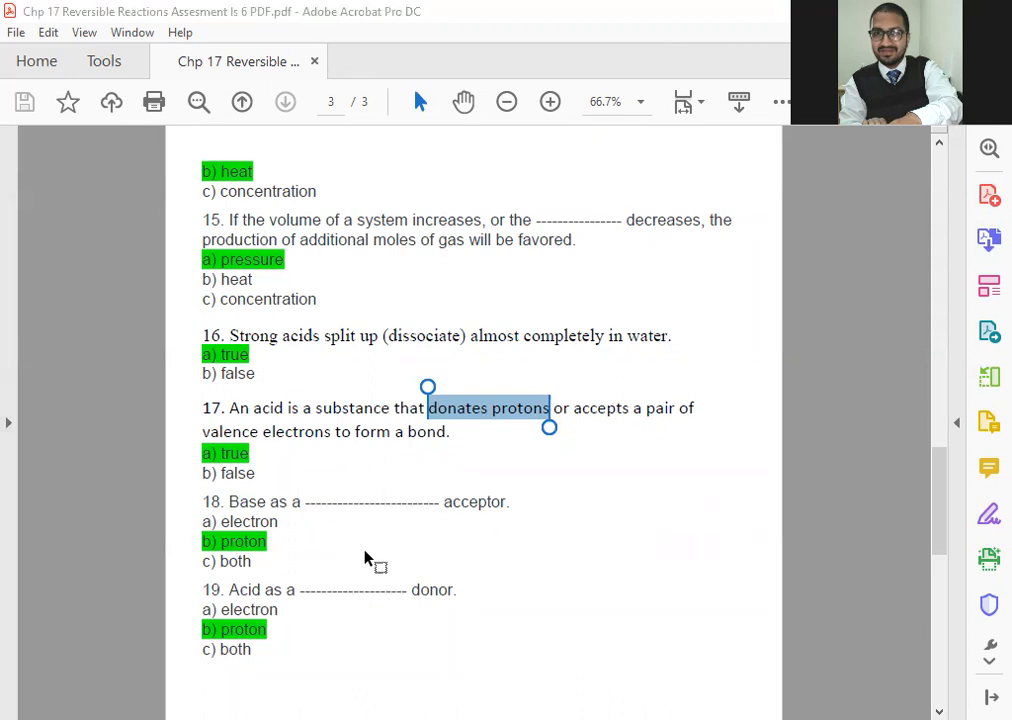